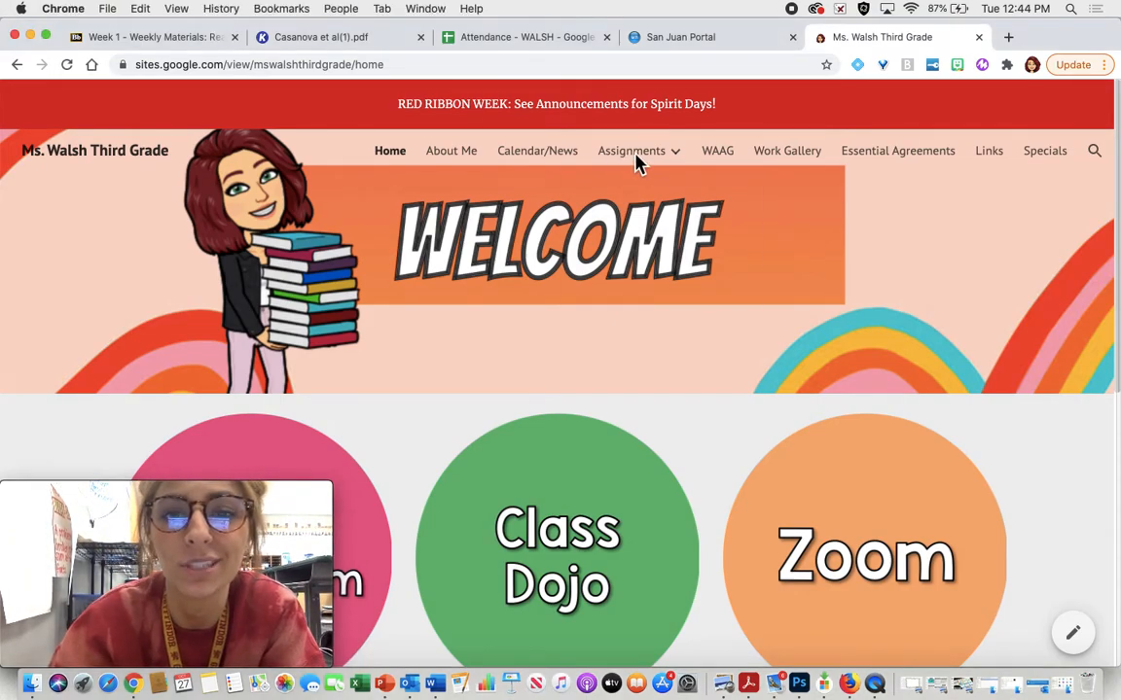
- Navigate Assignments > Week of 10/26-10/30 > Wednesday to reach the day's assignments page
click(630, 152)
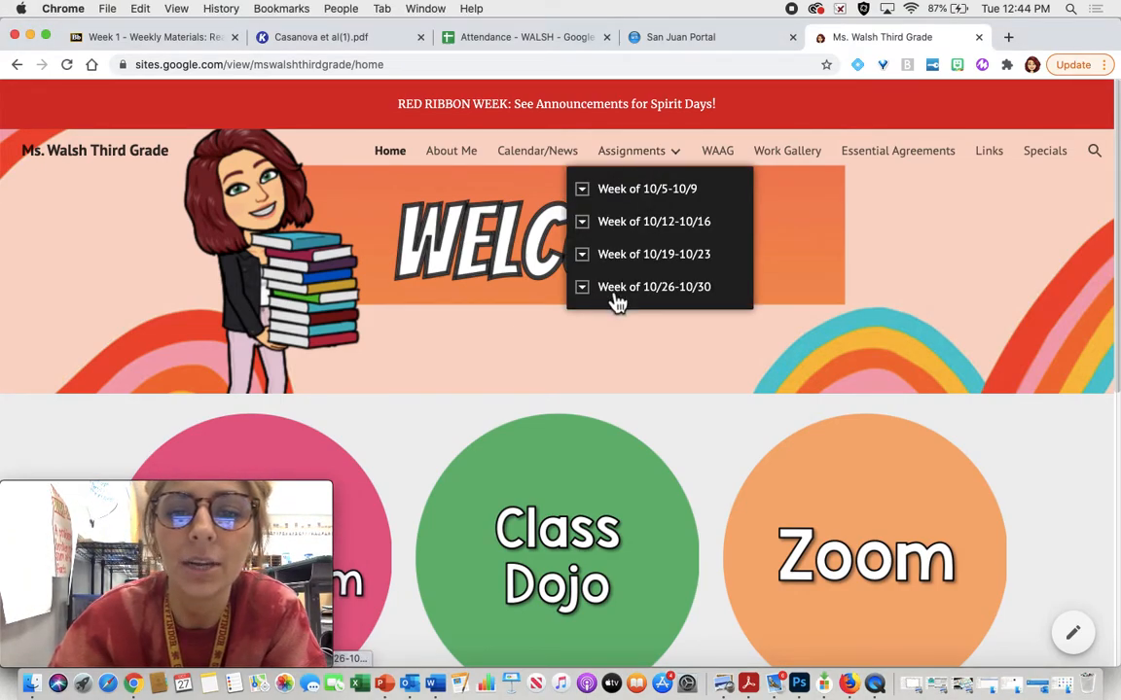
click(654, 286)
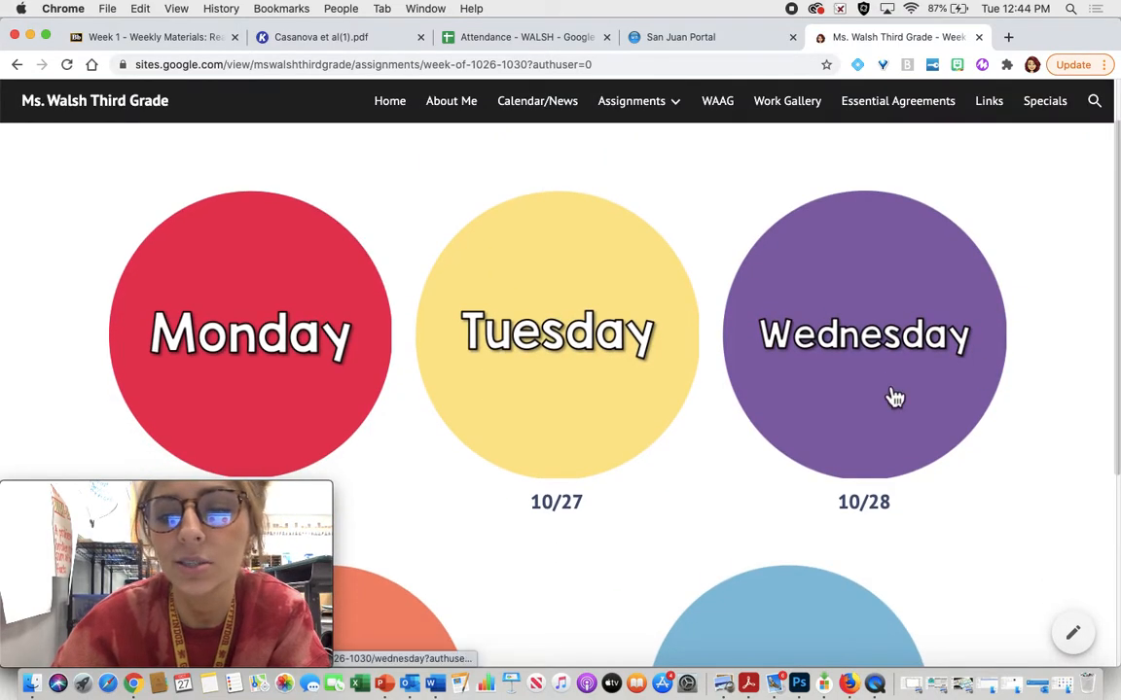
click(863, 334)
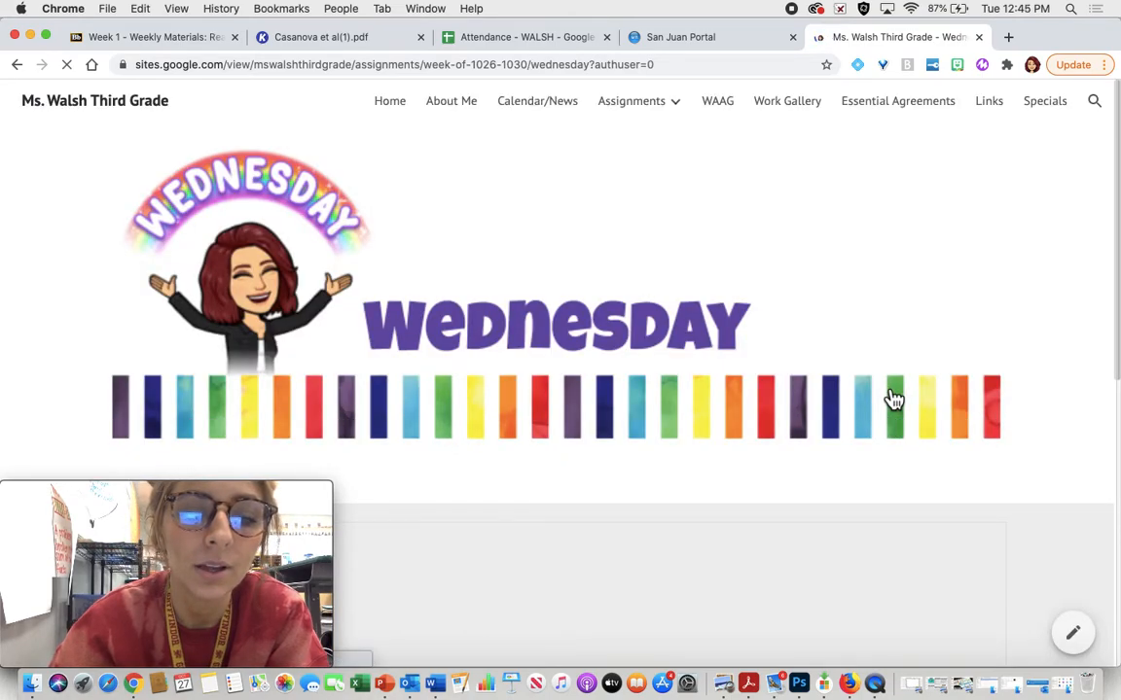
scroll(down, 3)
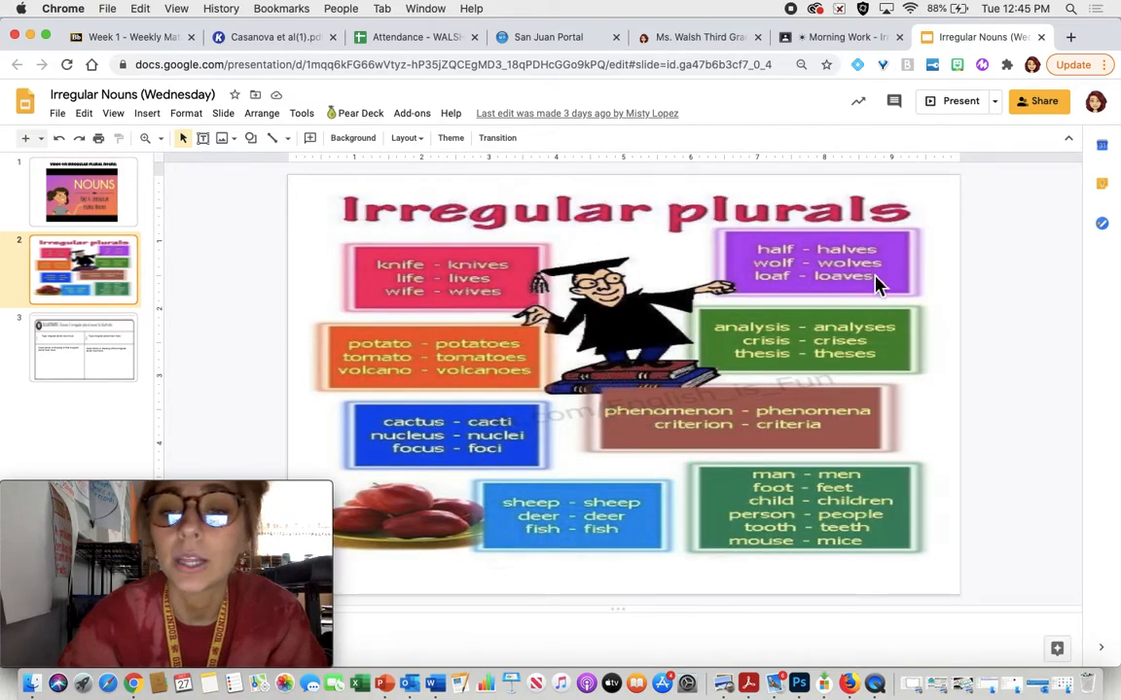
mouse_move(393, 281)
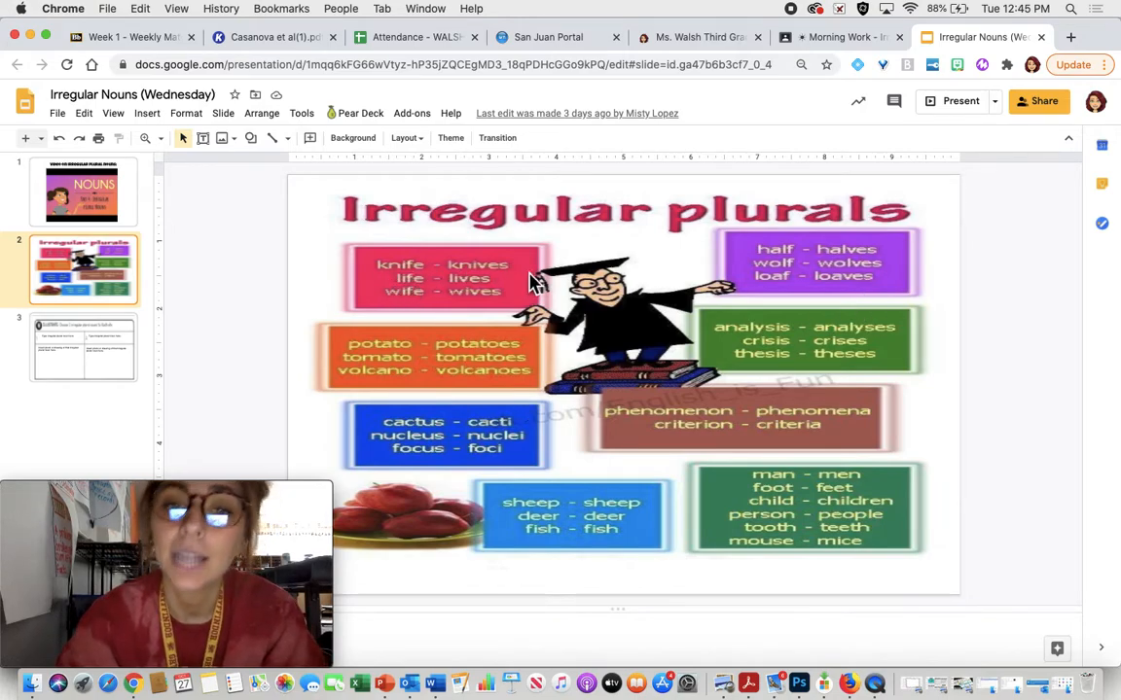
mouse_move(487, 273)
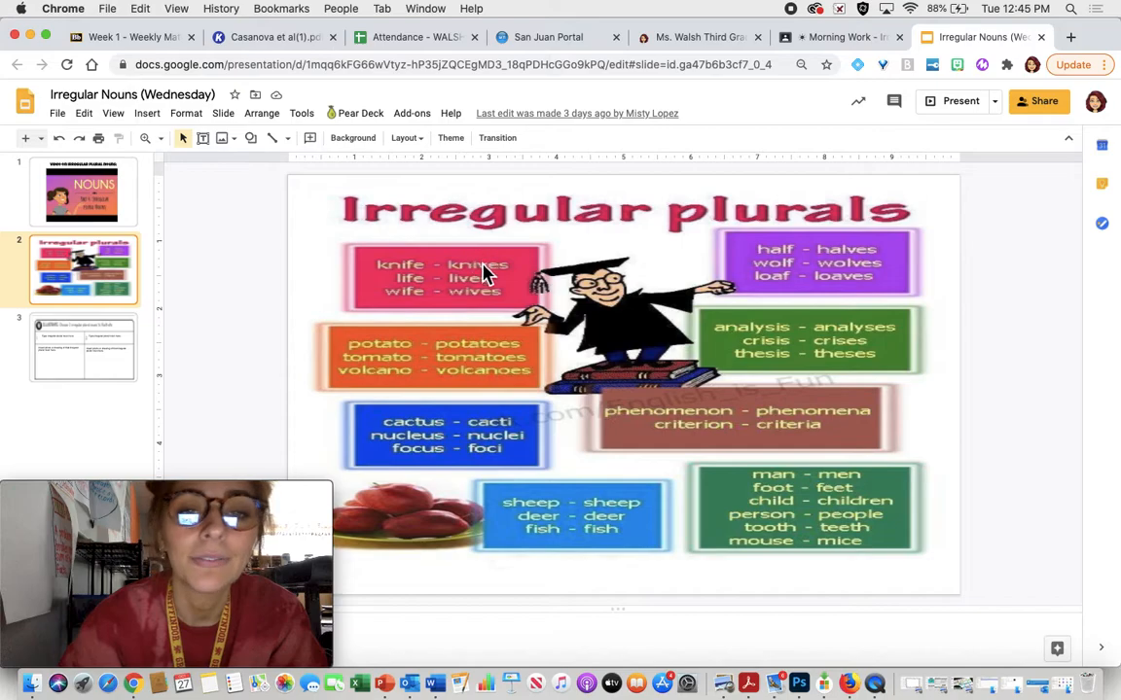
mouse_move(498, 313)
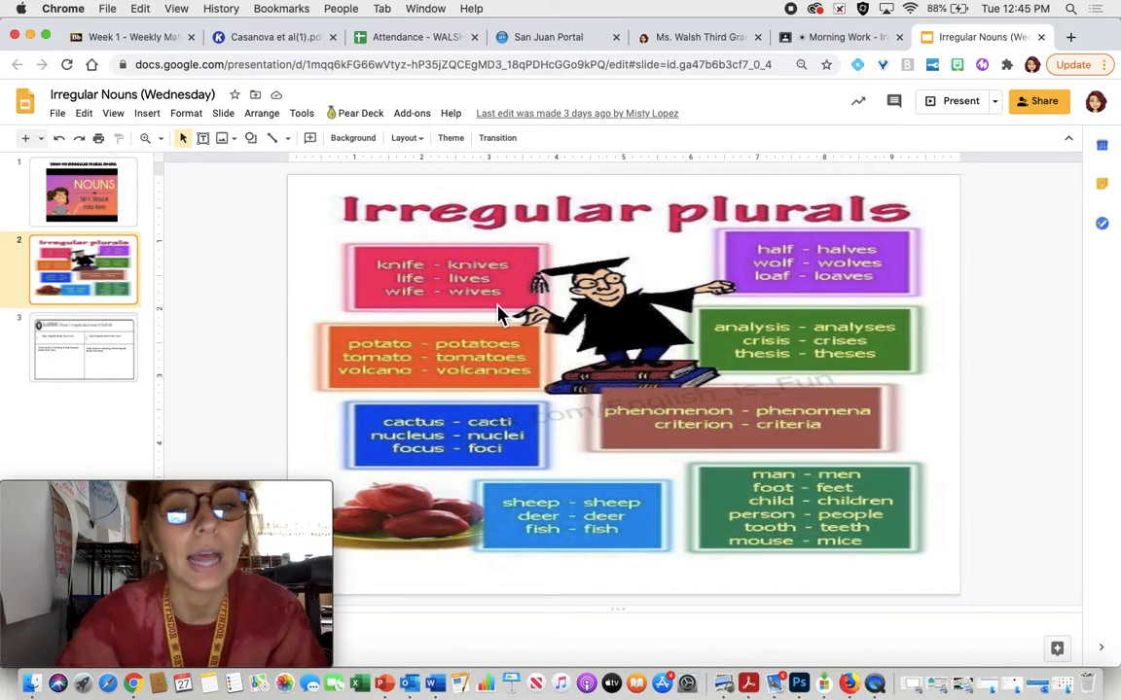
mouse_move(457, 366)
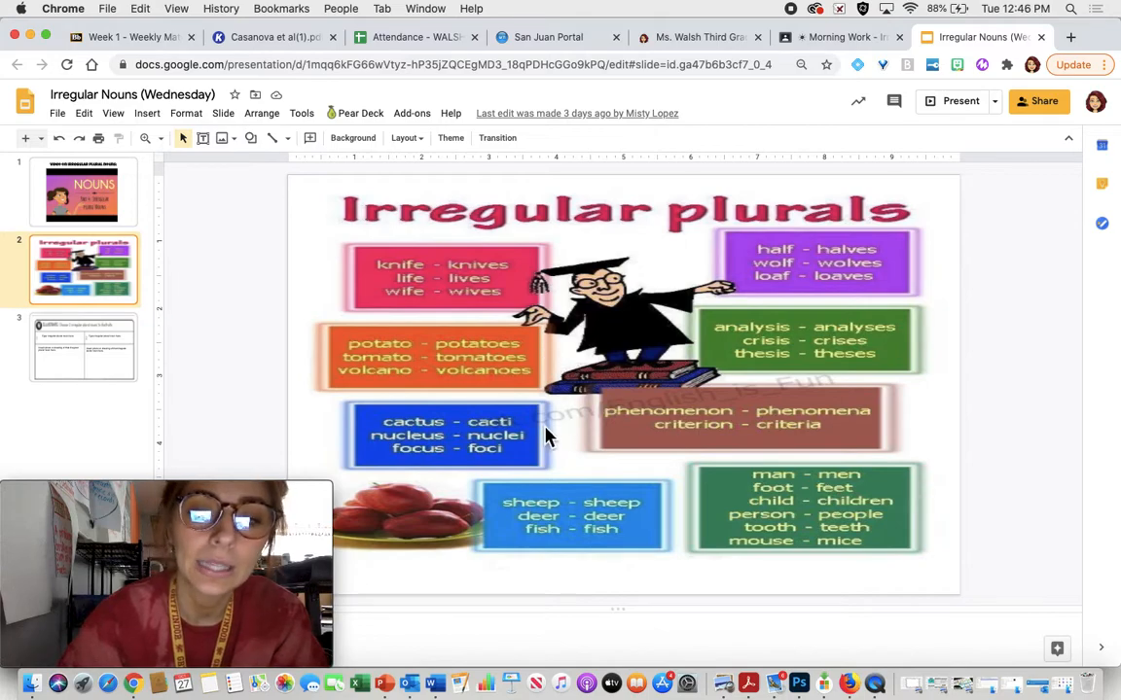
mouse_move(554, 409)
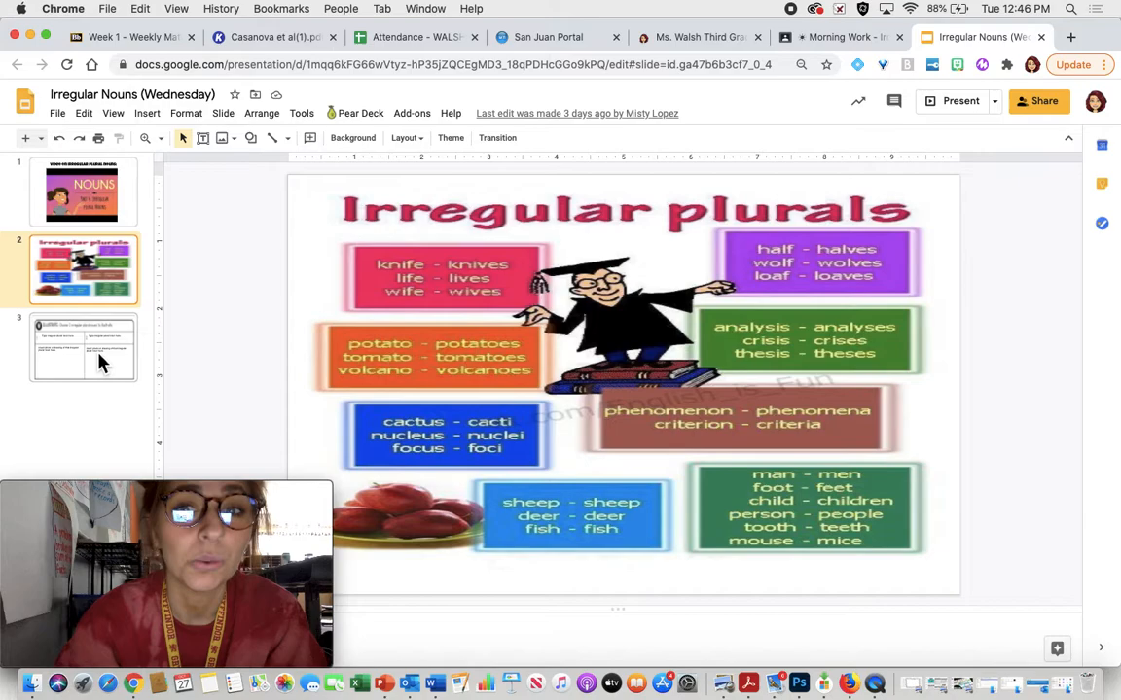
- Flip between the Irregular plurals chart slide and the Illustrate worksheet slide to compare them
click(83, 346)
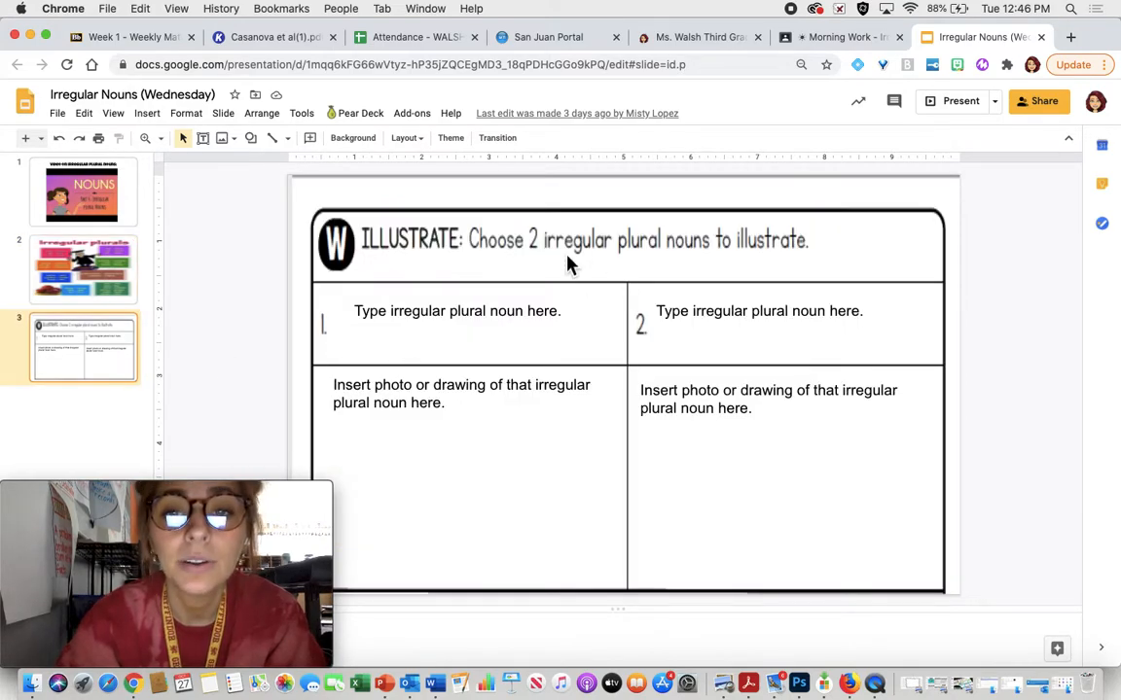
mouse_move(541, 261)
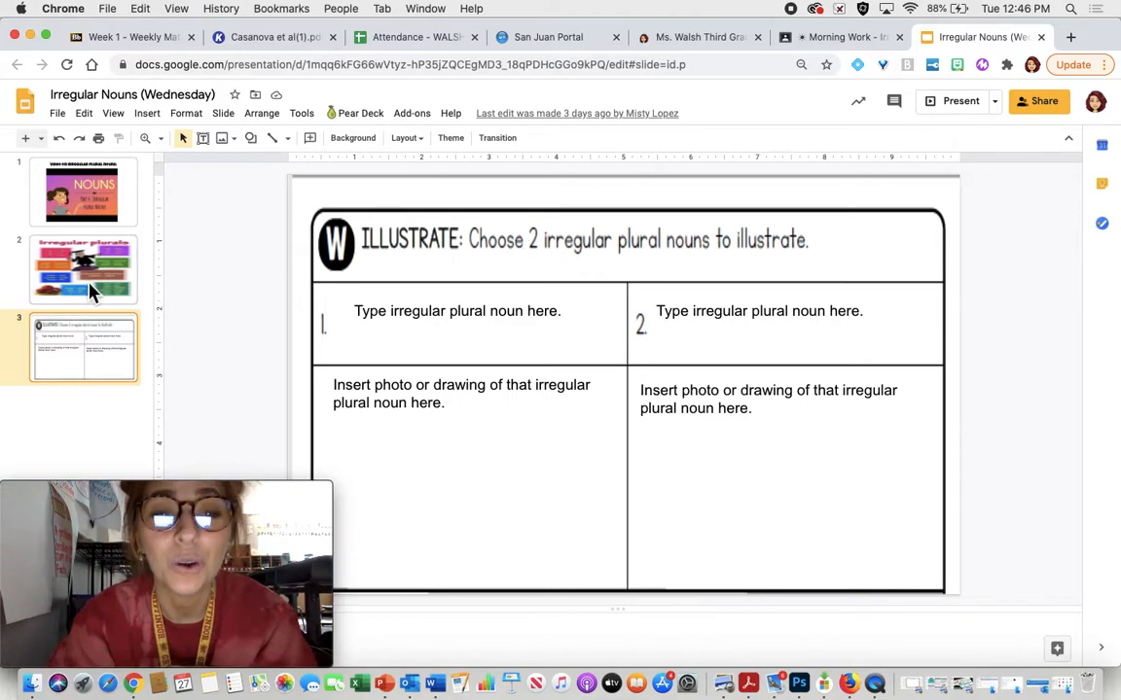
click(83, 269)
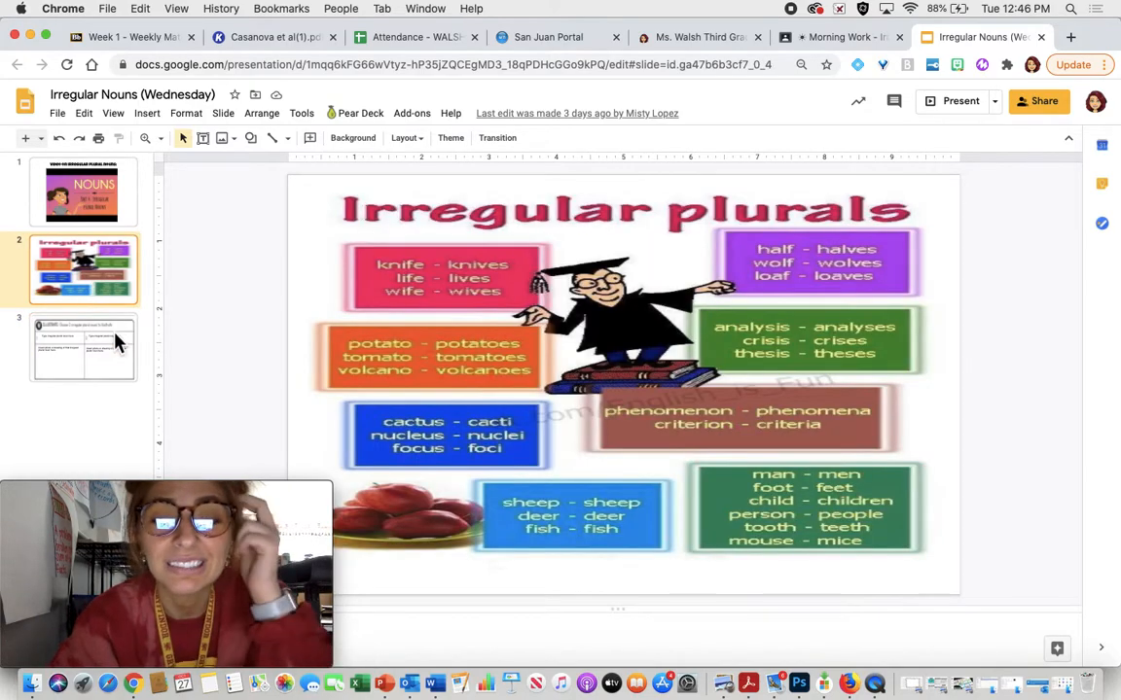
click(84, 347)
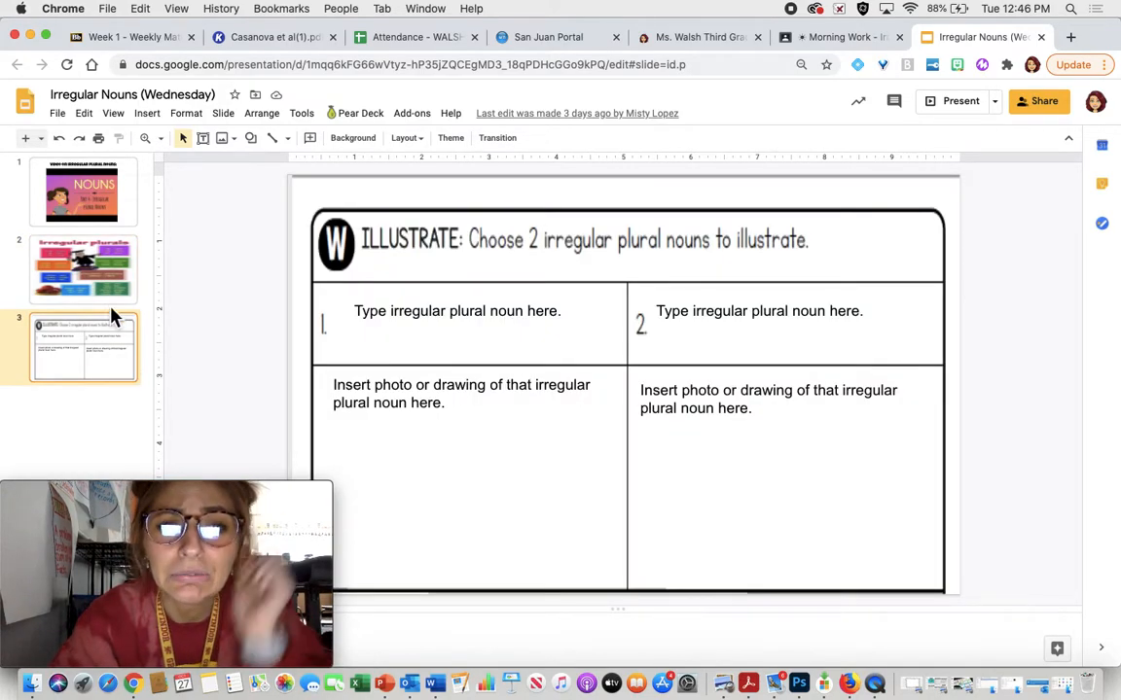
click(84, 269)
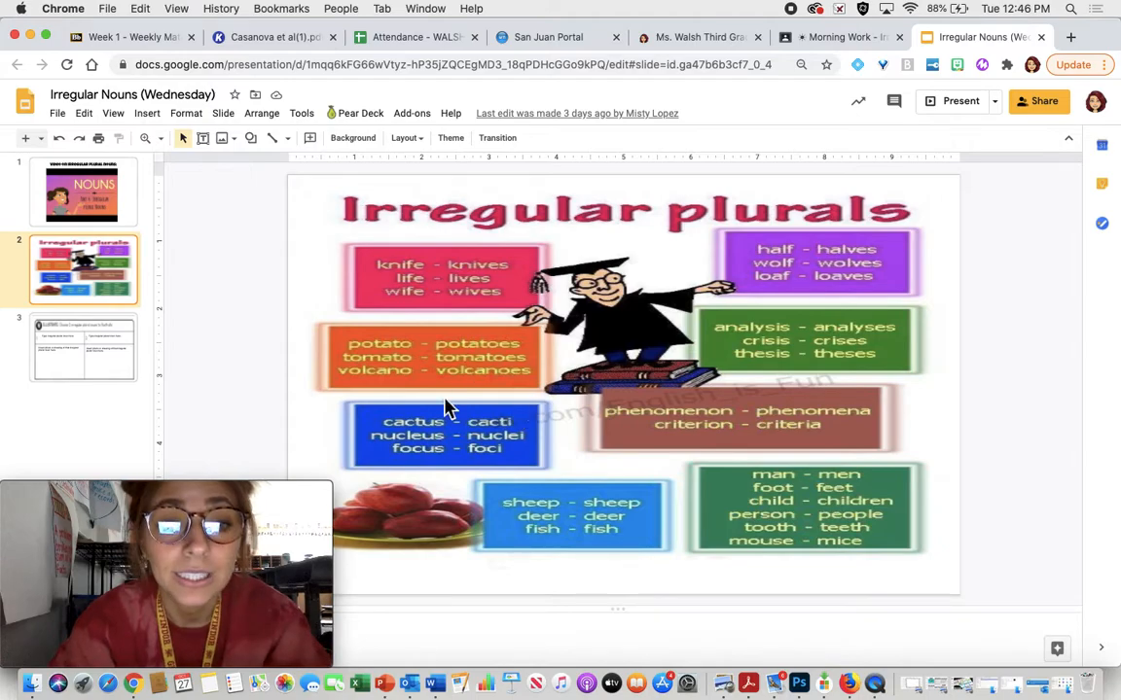
mouse_move(525, 521)
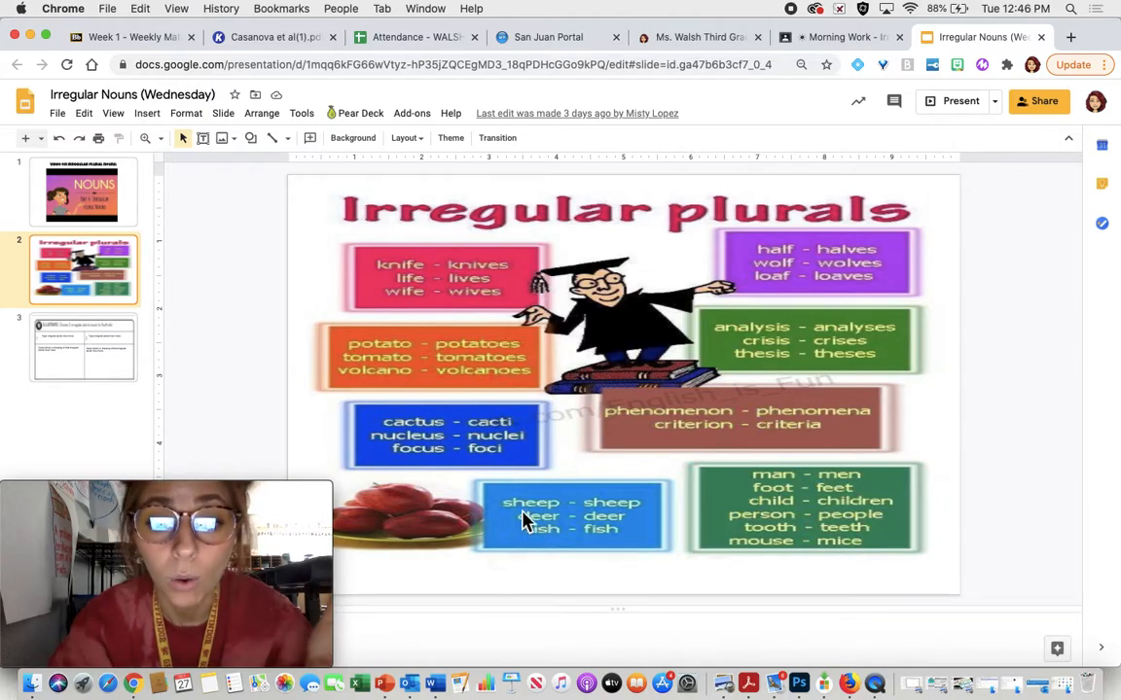
- Show the Illustrate worksheet, point out the first plural-noun answer box, and settle on that slide
click(84, 349)
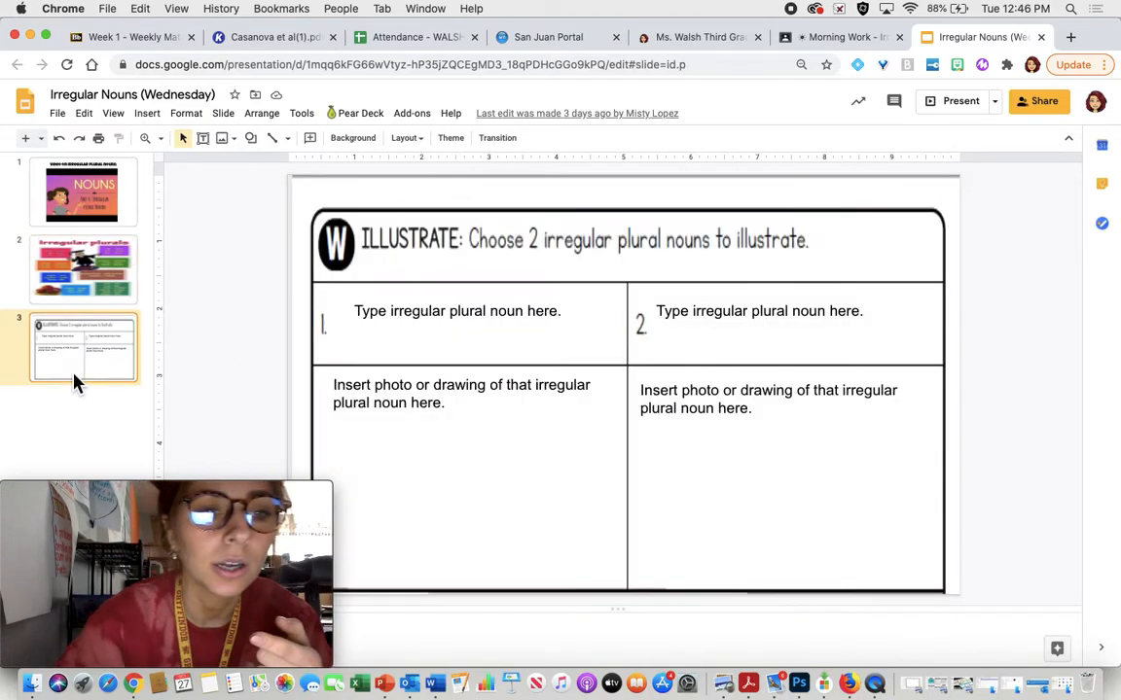
click(457, 312)
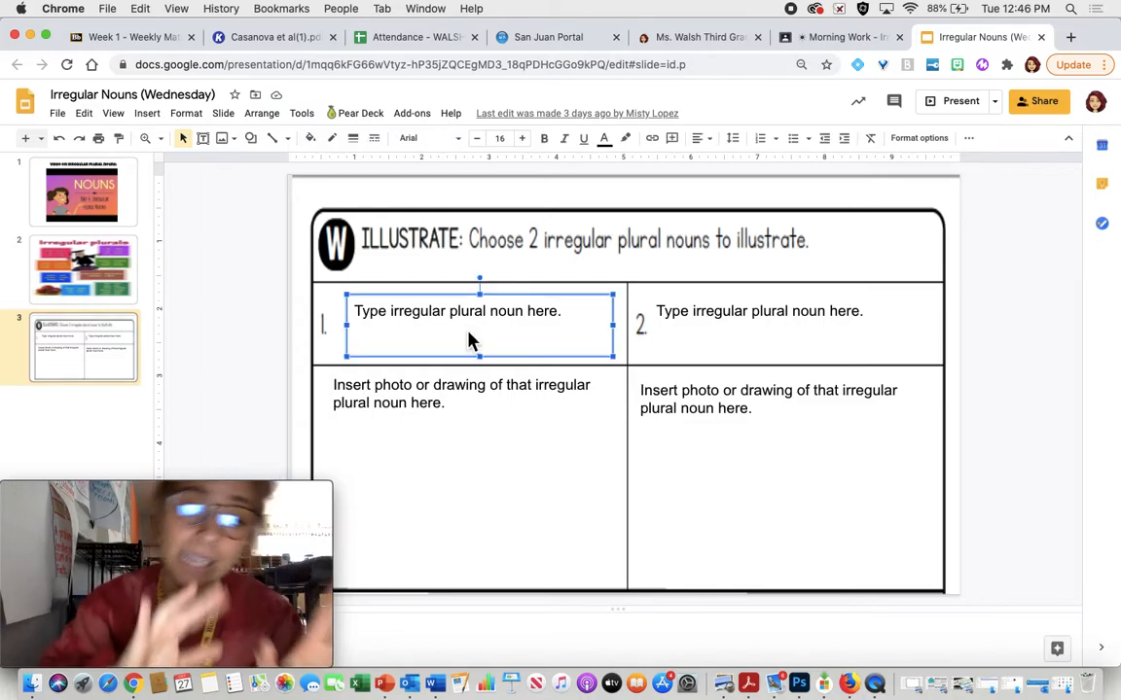
mouse_move(466, 495)
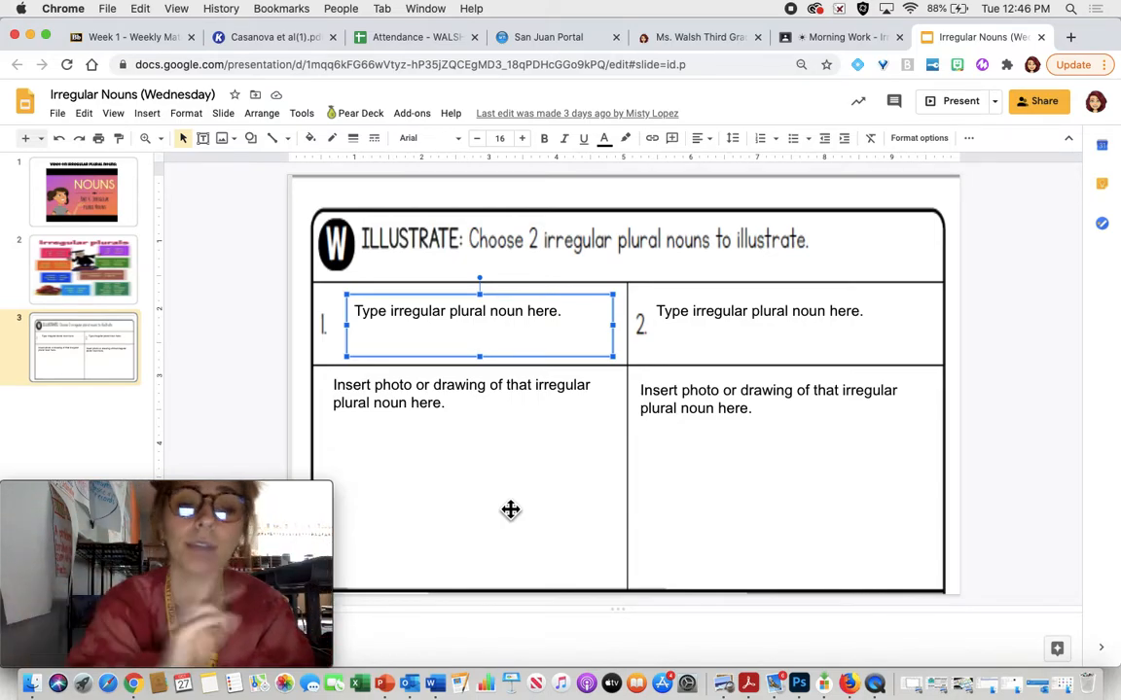
mouse_move(440, 424)
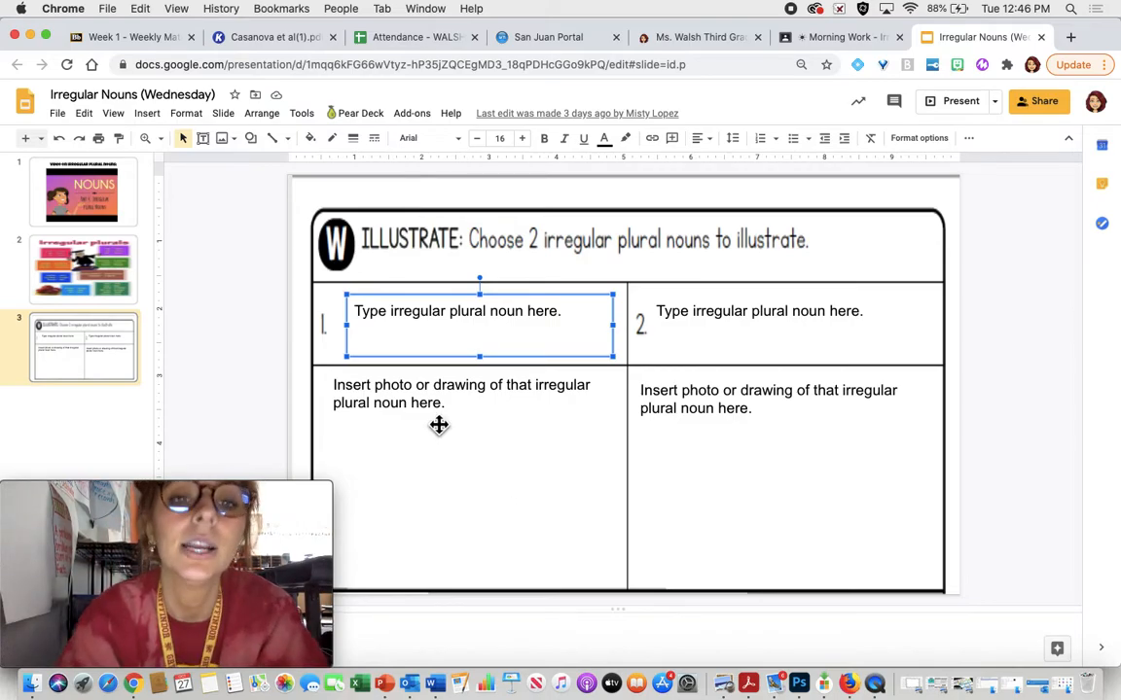
mouse_move(432, 486)
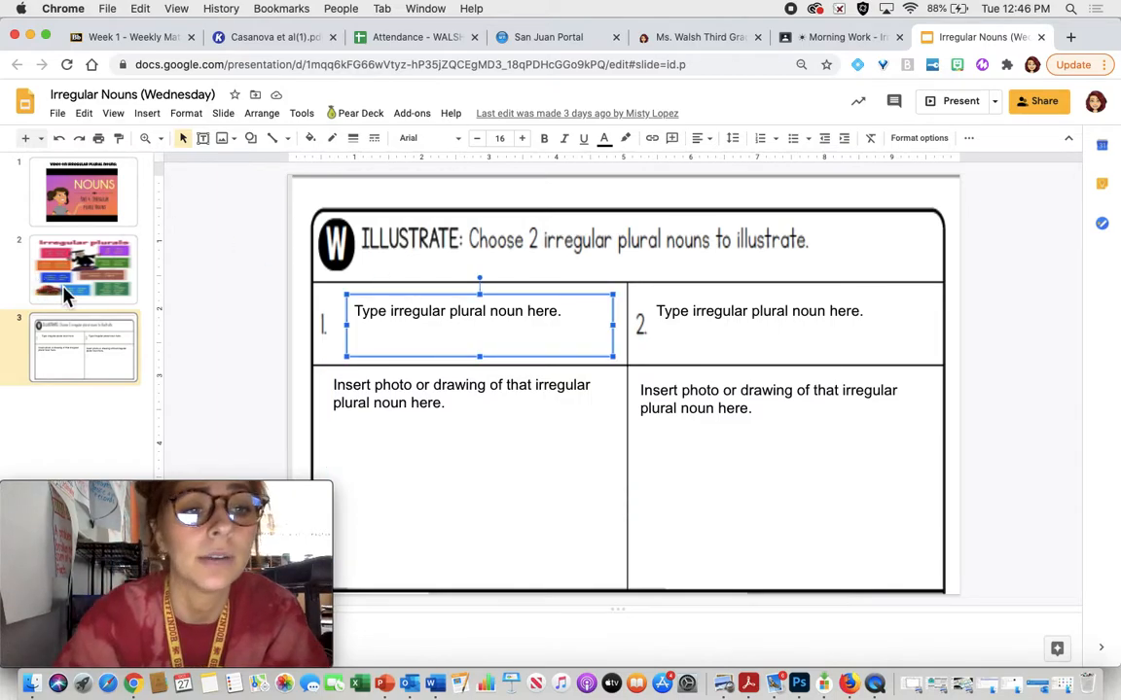
click(84, 269)
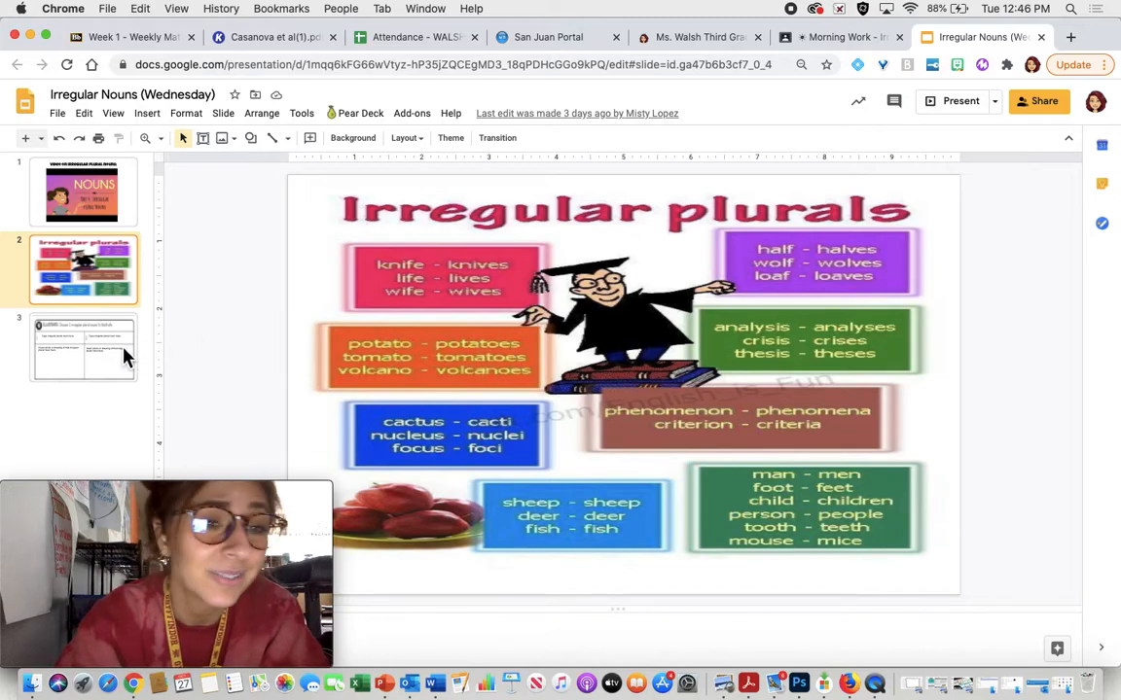
click(81, 346)
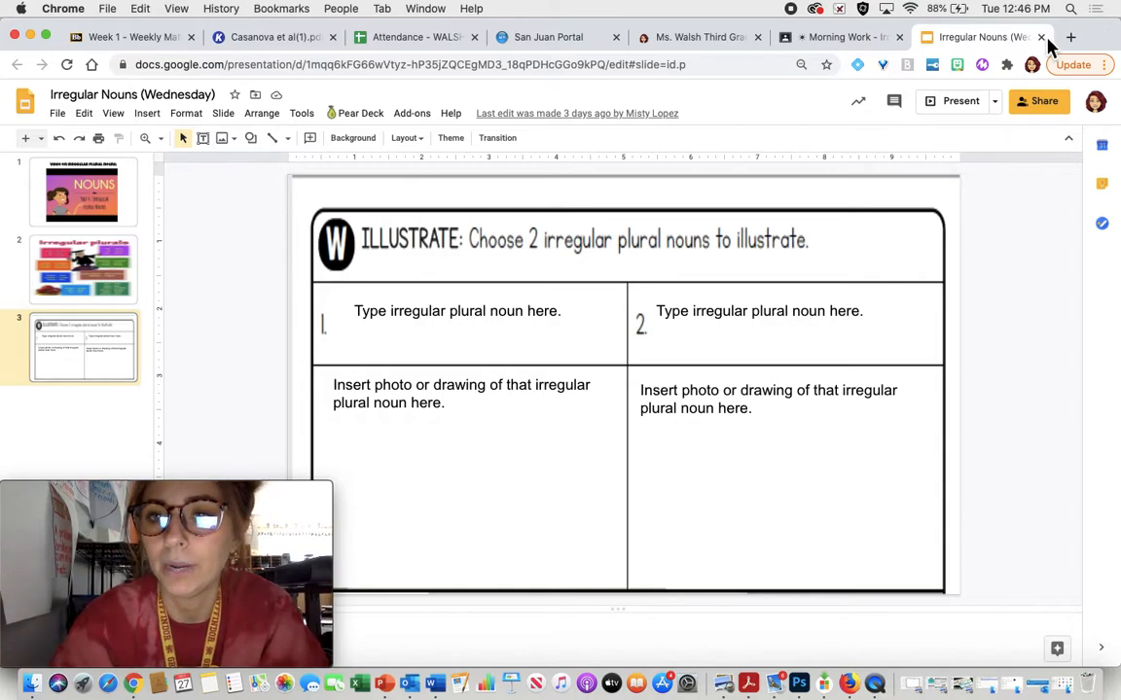
mouse_move(982, 37)
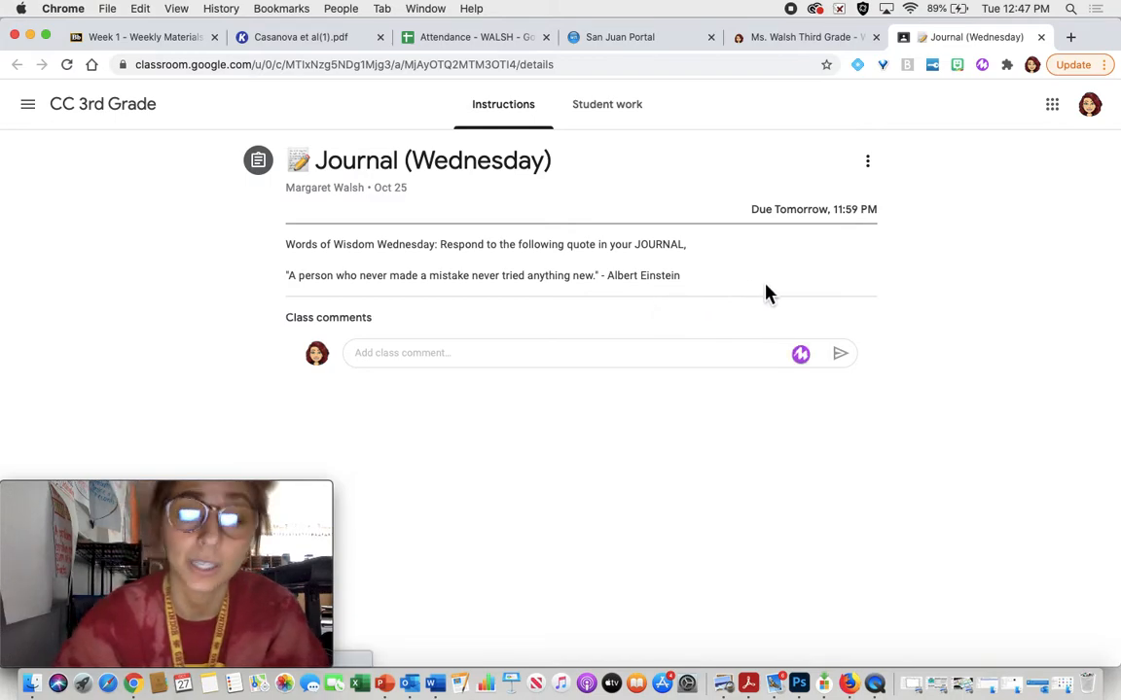
mouse_move(280, 319)
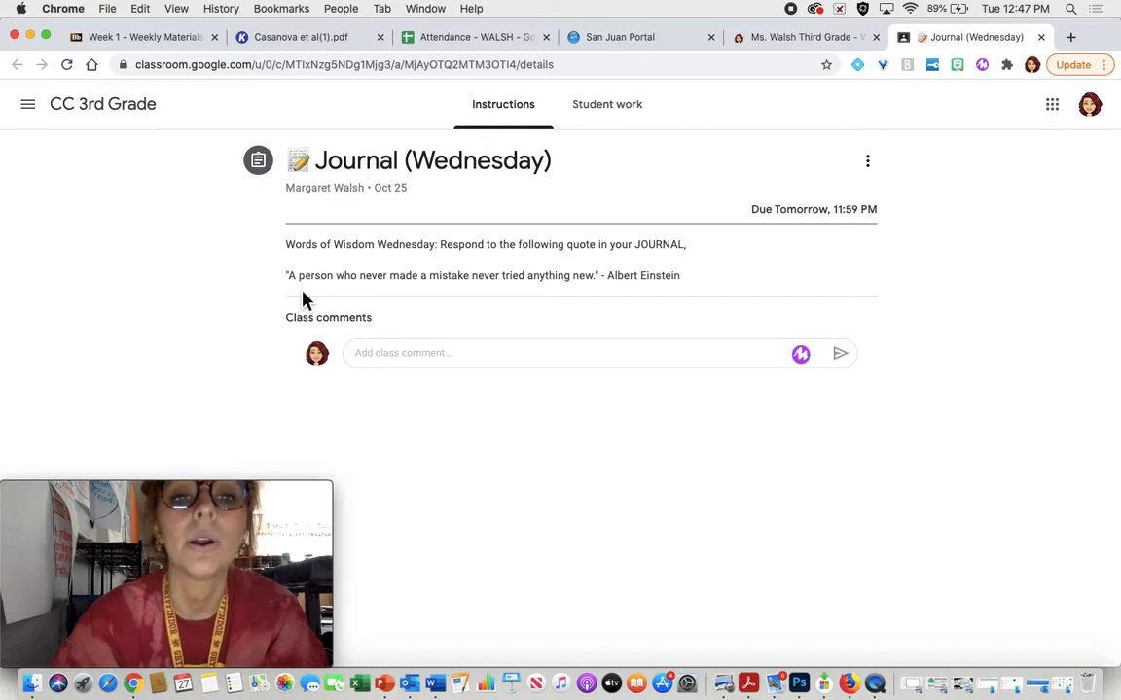
mouse_move(436, 303)
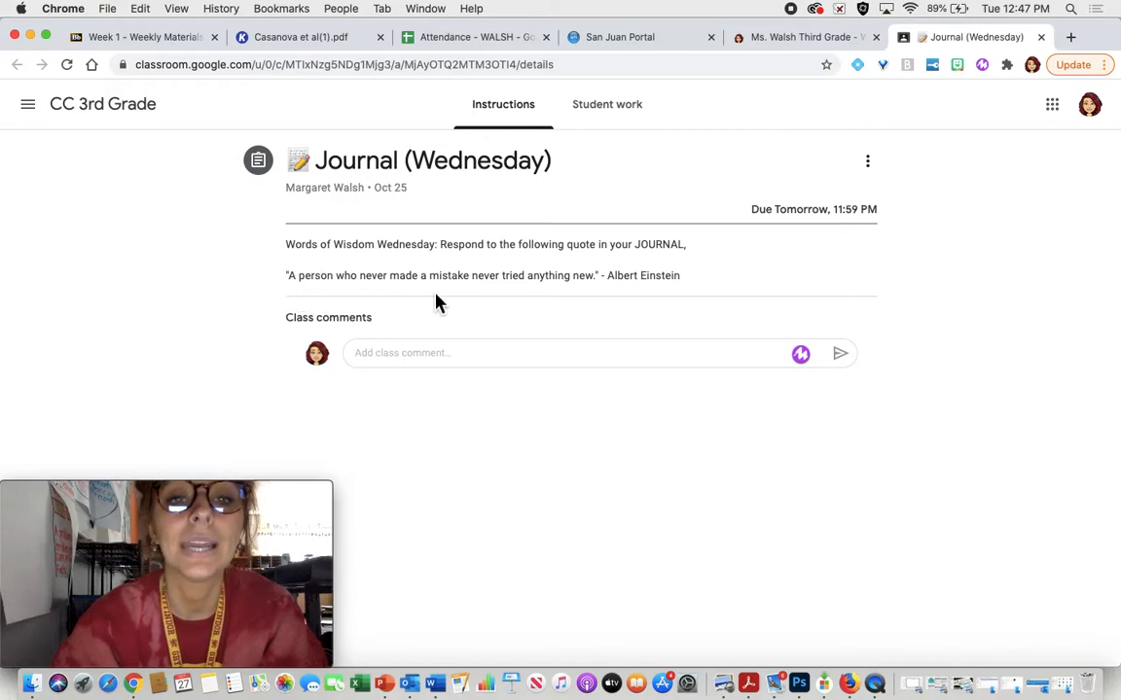
mouse_move(545, 296)
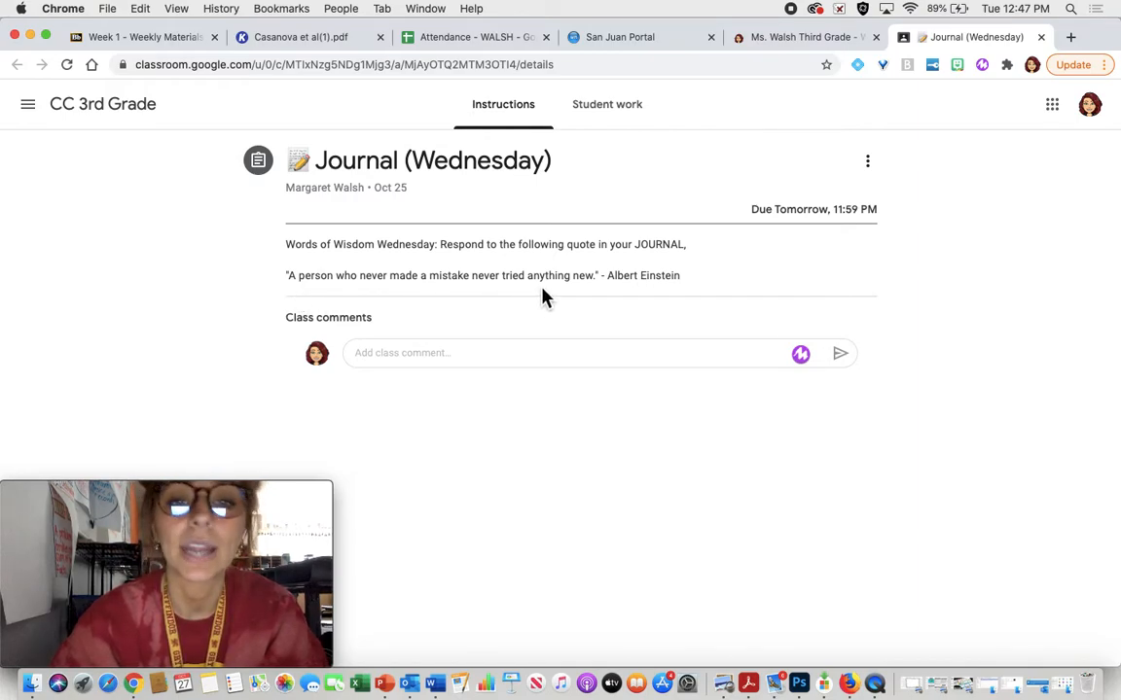
mouse_move(693, 300)
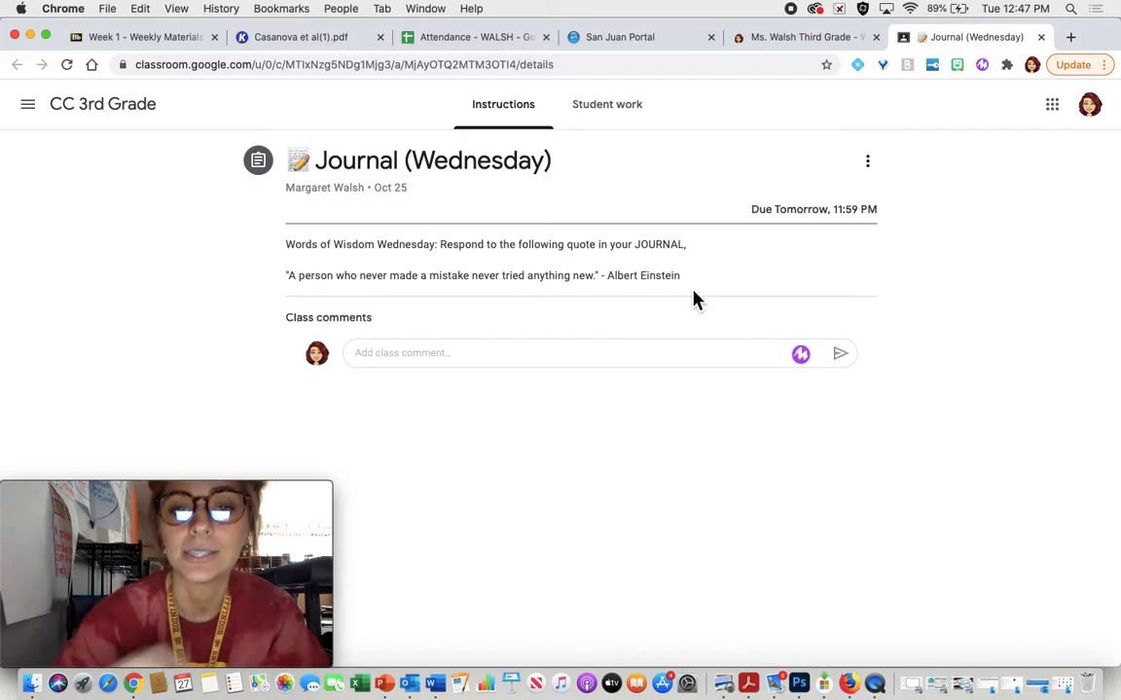
mouse_move(393, 311)
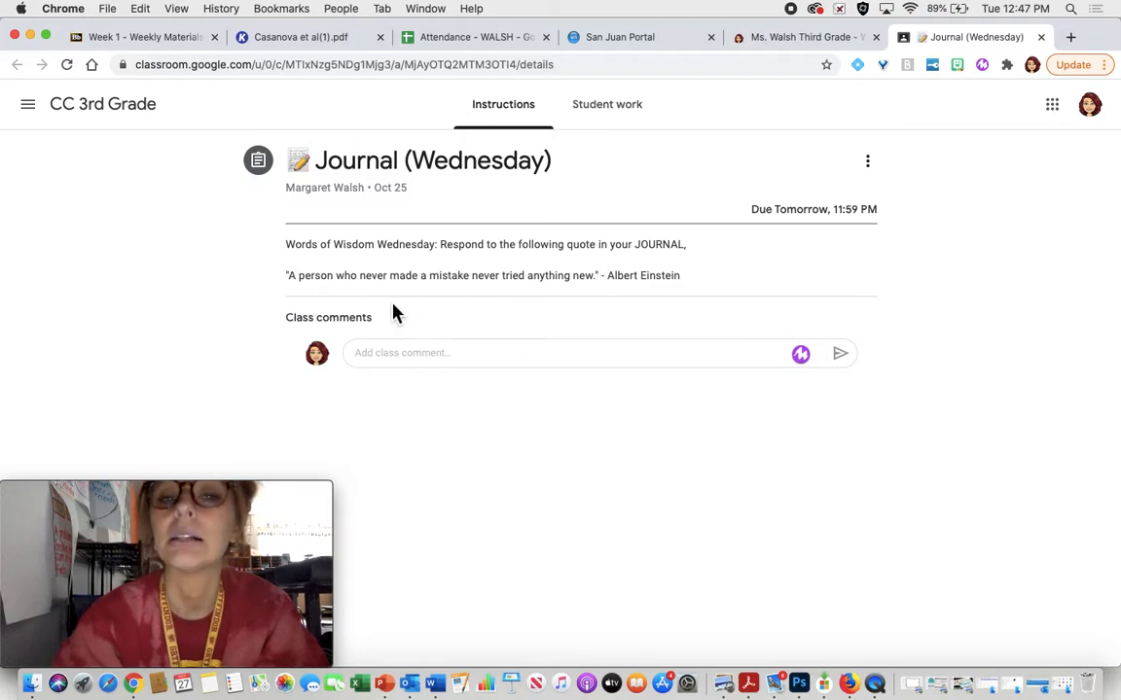
mouse_move(352, 303)
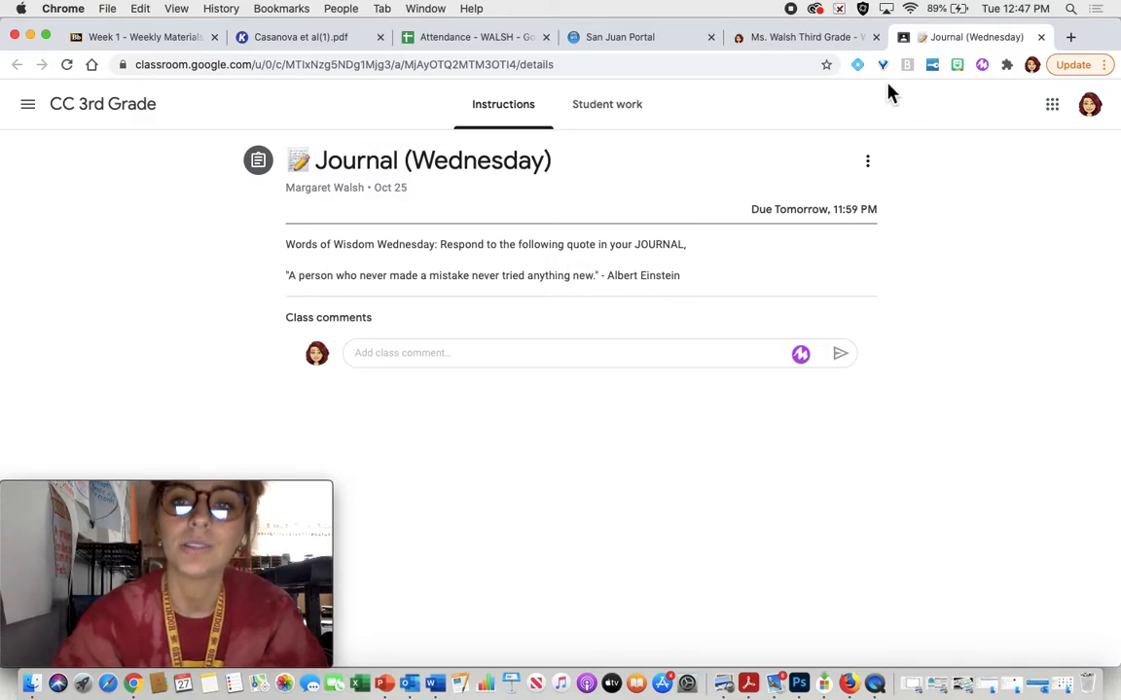
- Close the Journal (Wednesday) Classroom tab to return to the Ms. Walsh Third Grade site
click(797, 37)
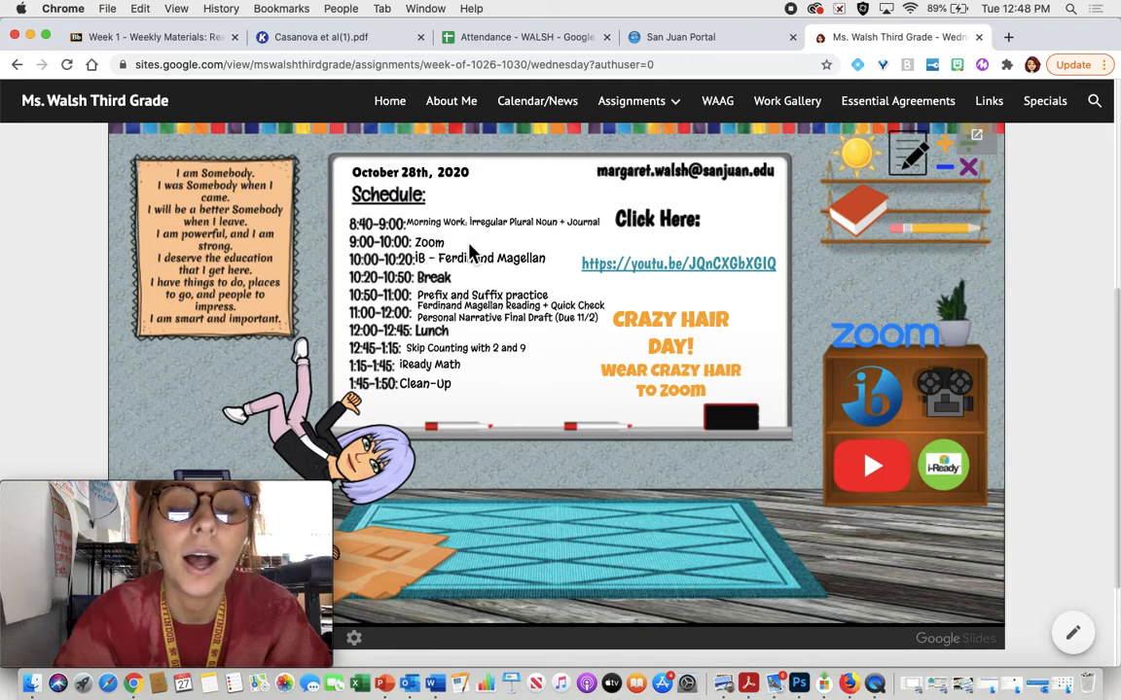
mouse_move(463, 288)
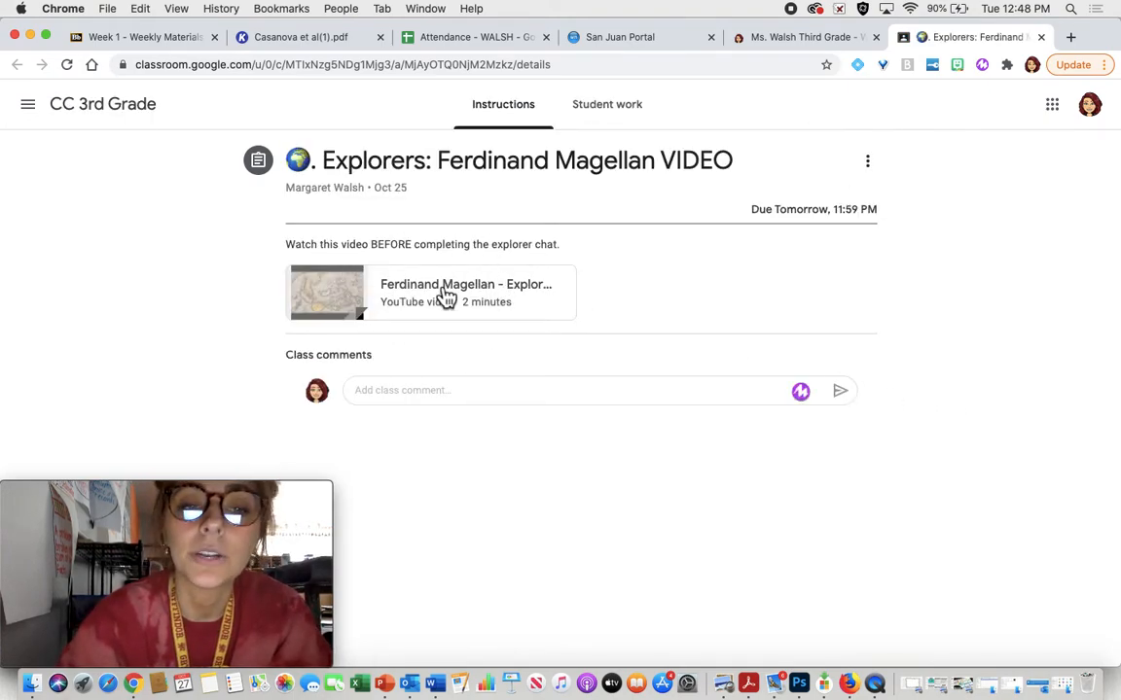
mouse_move(556, 316)
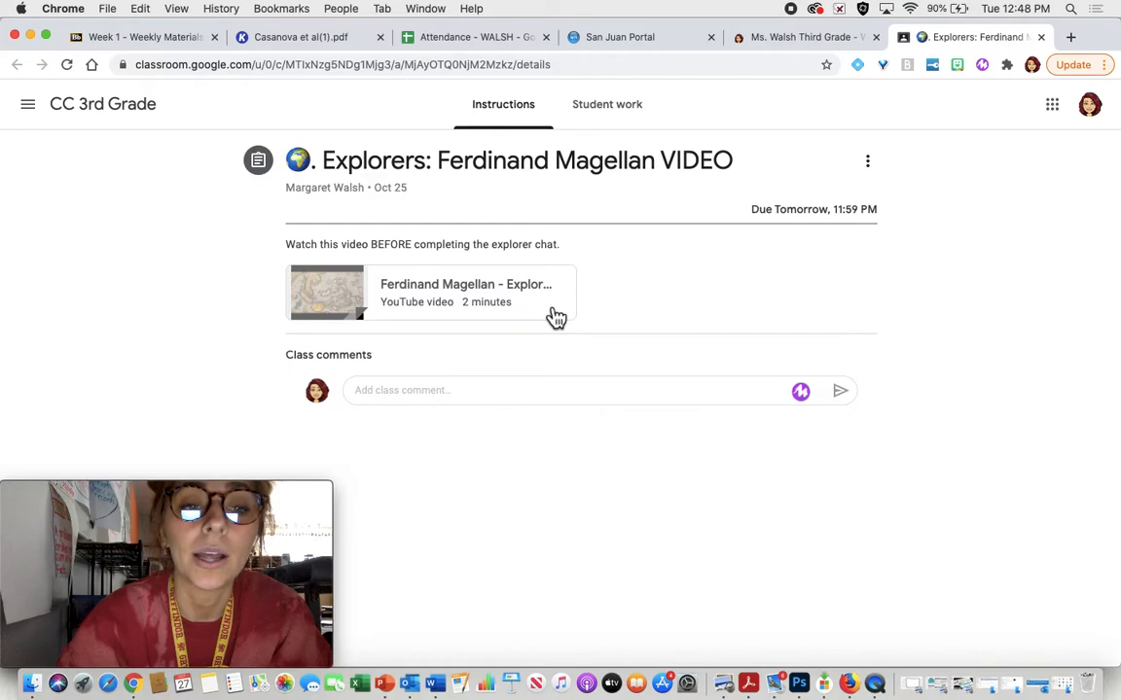
mouse_move(496, 323)
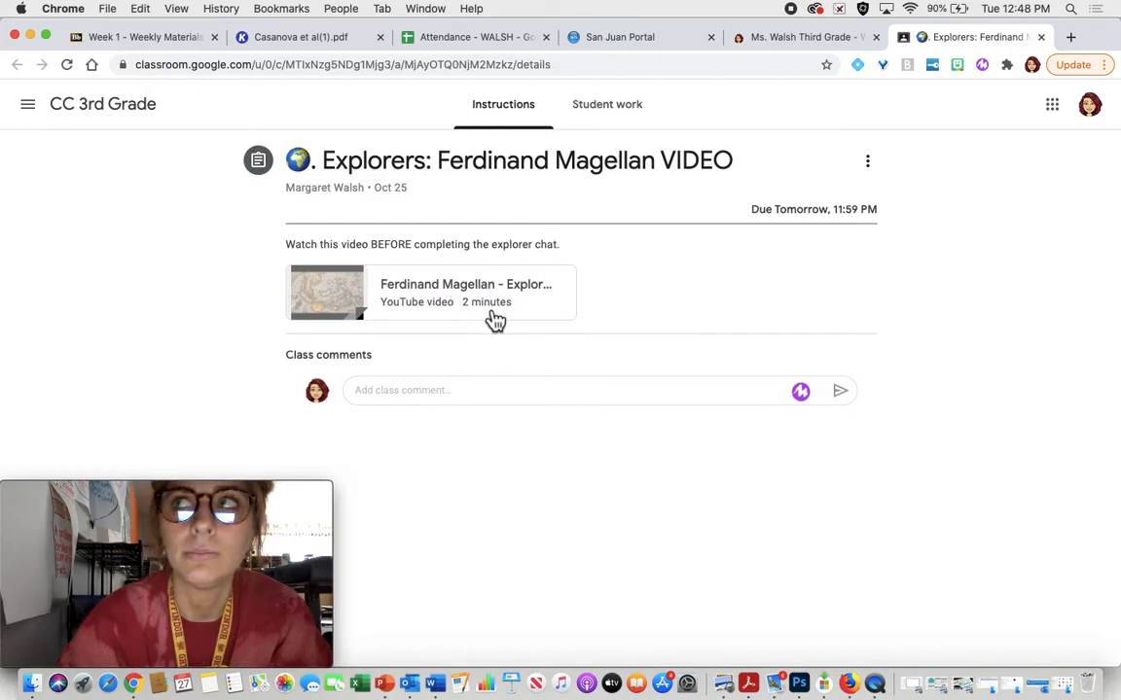
mouse_move(541, 300)
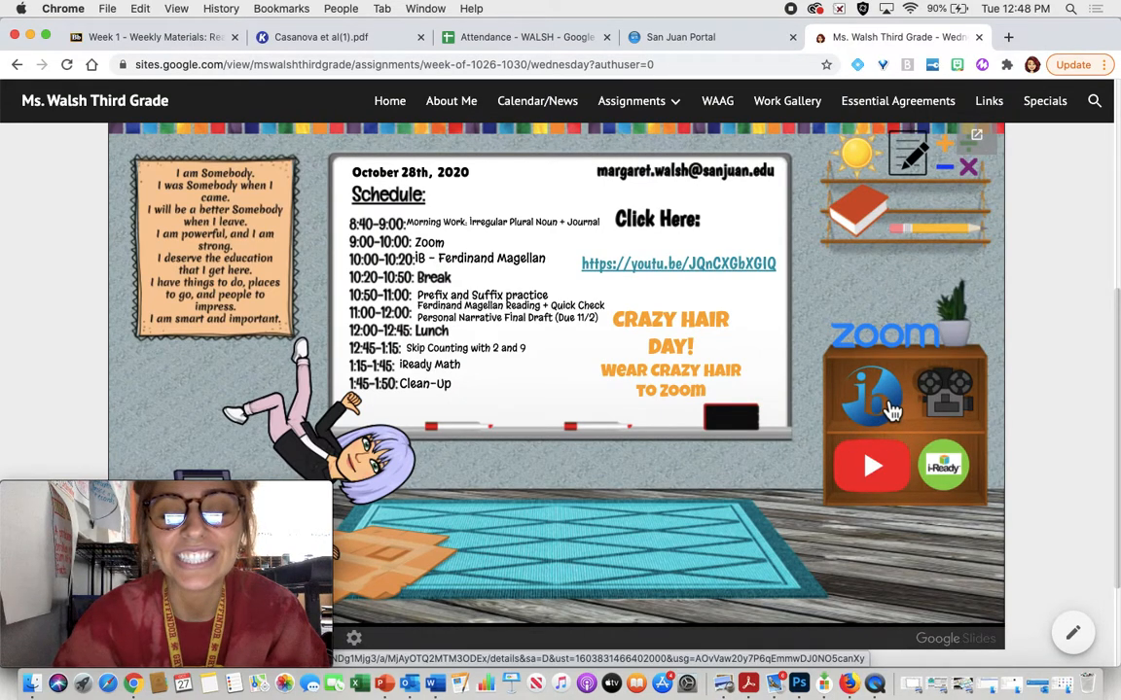
- Open the Ferdinand Magellan explorer task and its IB Explorer Chart Google Slides attachment
click(867, 398)
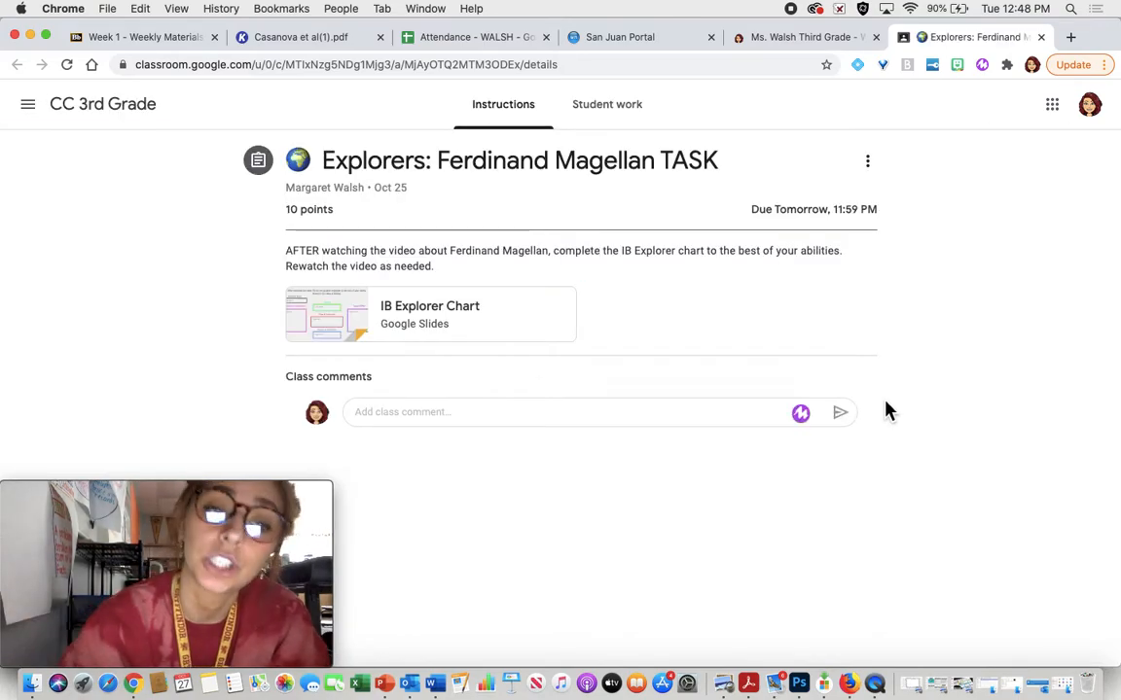
click(428, 313)
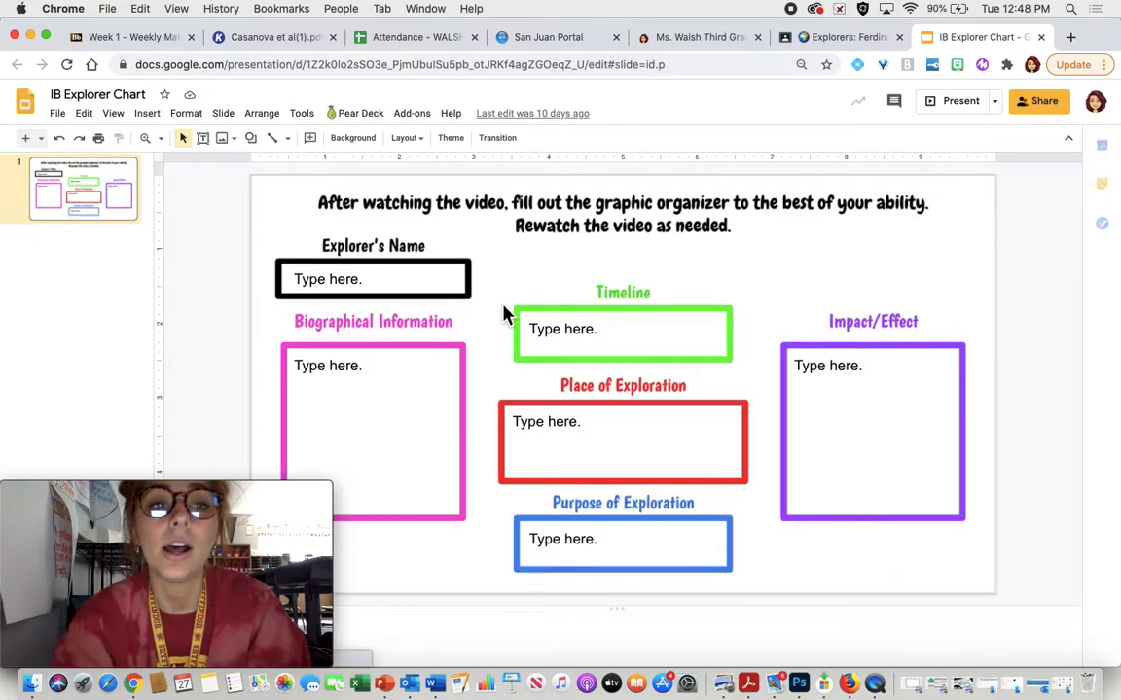
mouse_move(354, 358)
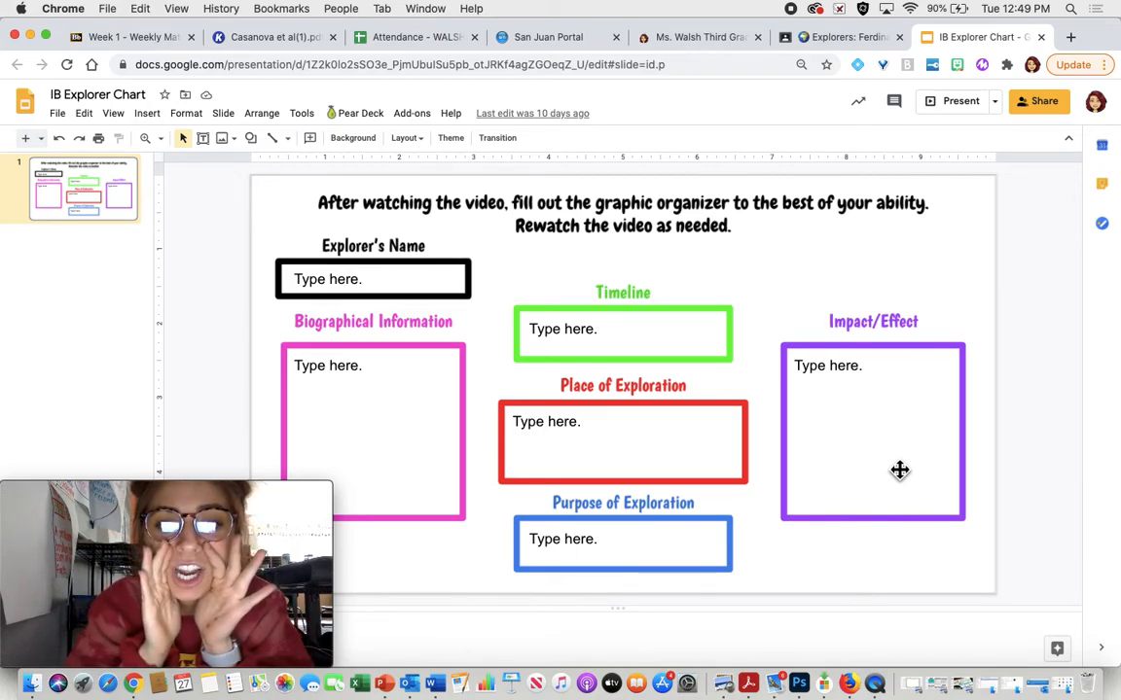
mouse_move(727, 450)
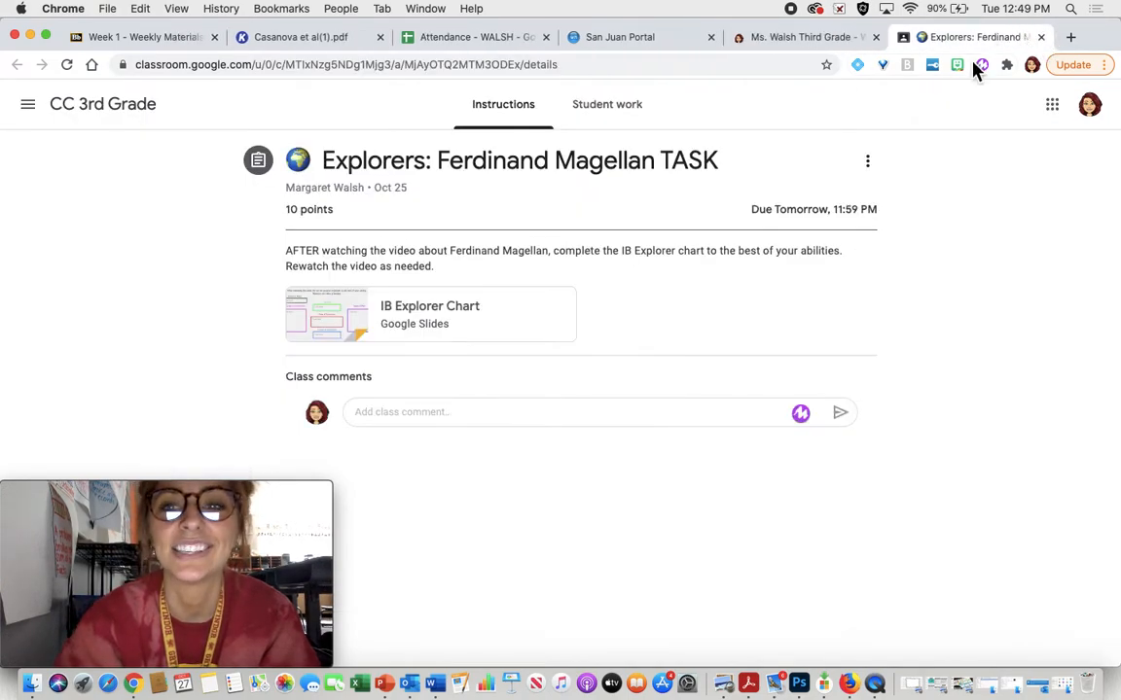
mouse_move(972, 37)
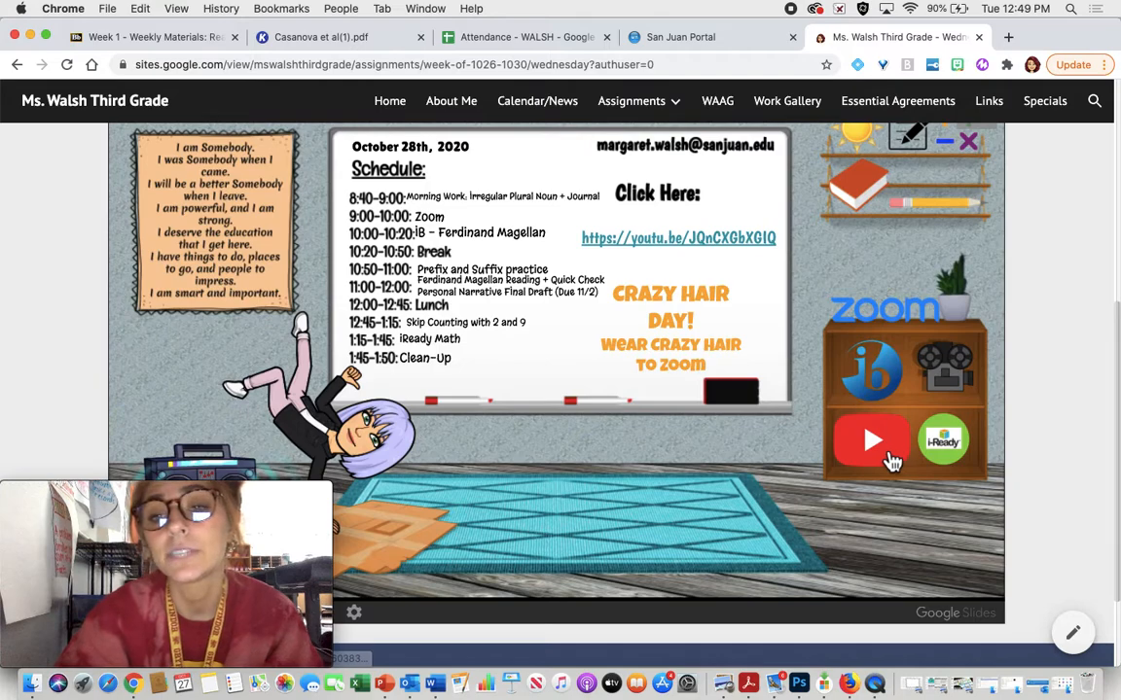
- Open the Ferdinand Magellan Reading assignment link from the Wednesday schedule
click(872, 439)
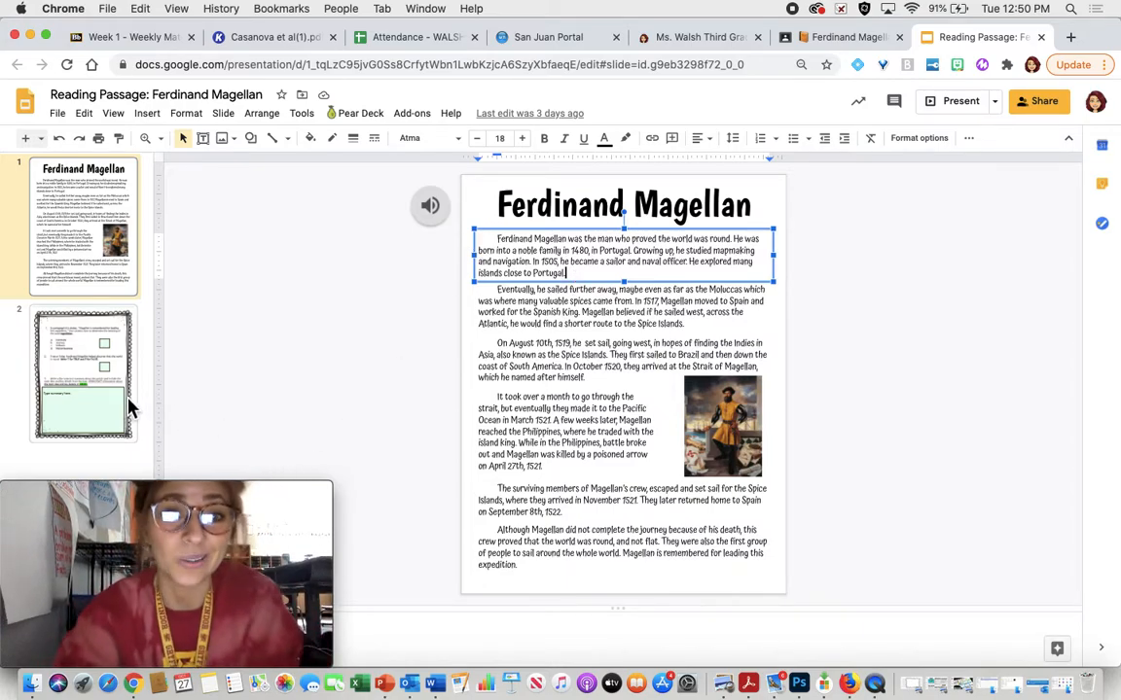
- Go to slide 2 of the Magellan reading deck with the comprehension questions and summary box
click(83, 374)
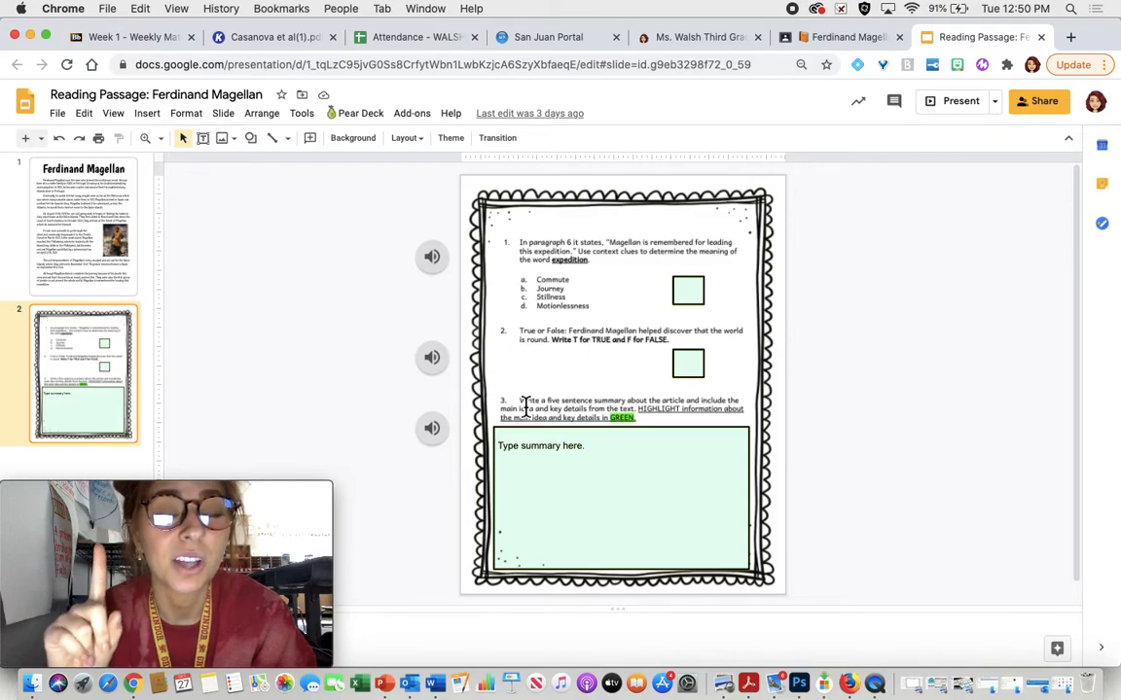
mouse_move(572, 311)
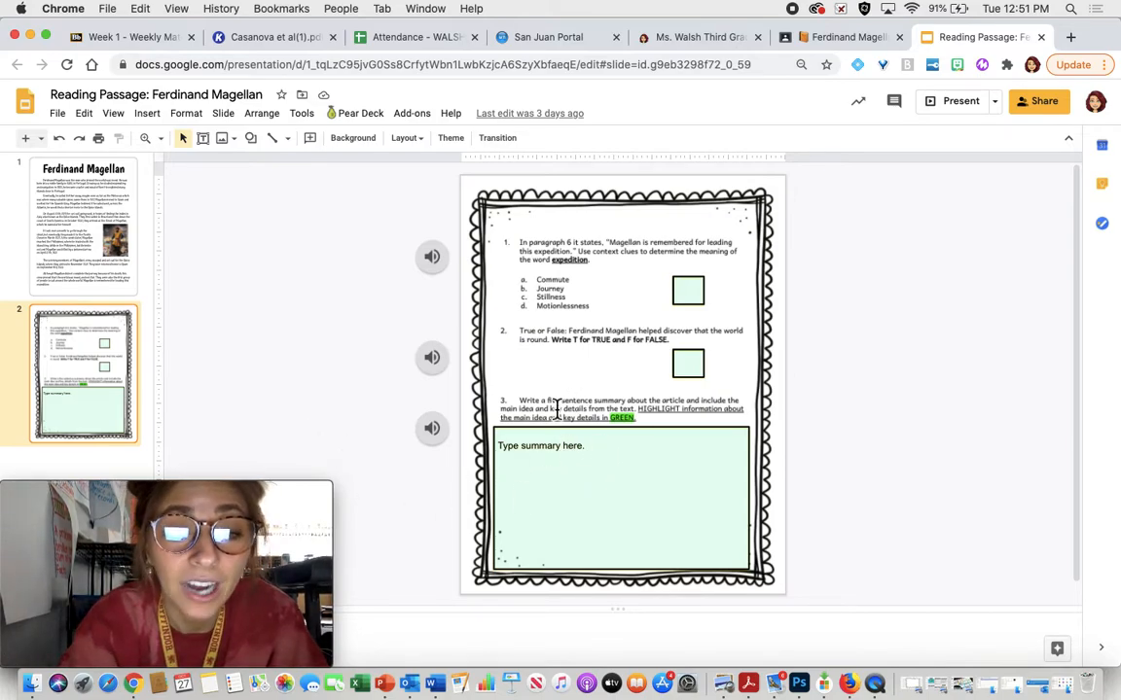
mouse_move(607, 431)
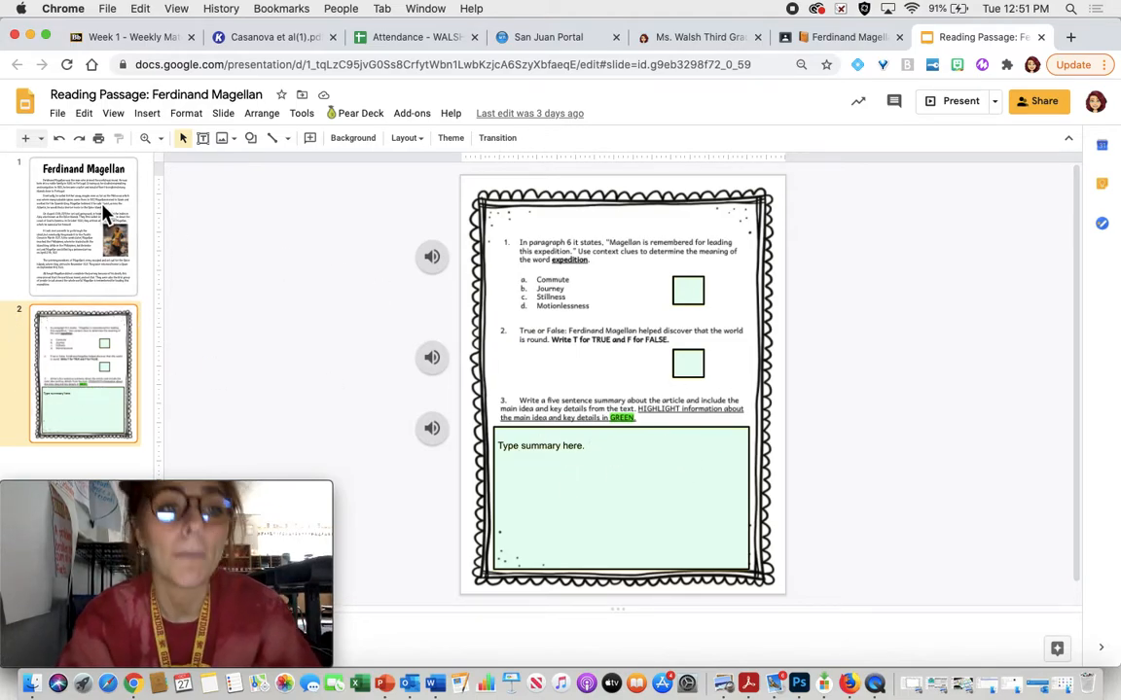
- Return the Magellan reading deck to its first slide showing the voyage article
click(82, 225)
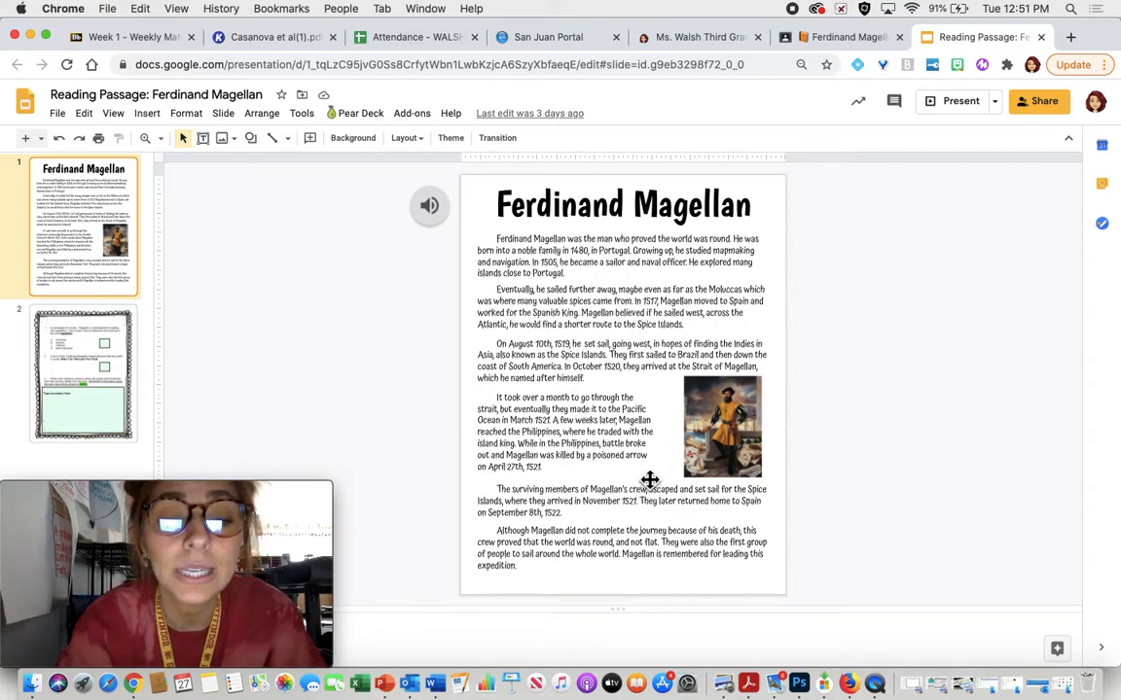
mouse_move(354, 398)
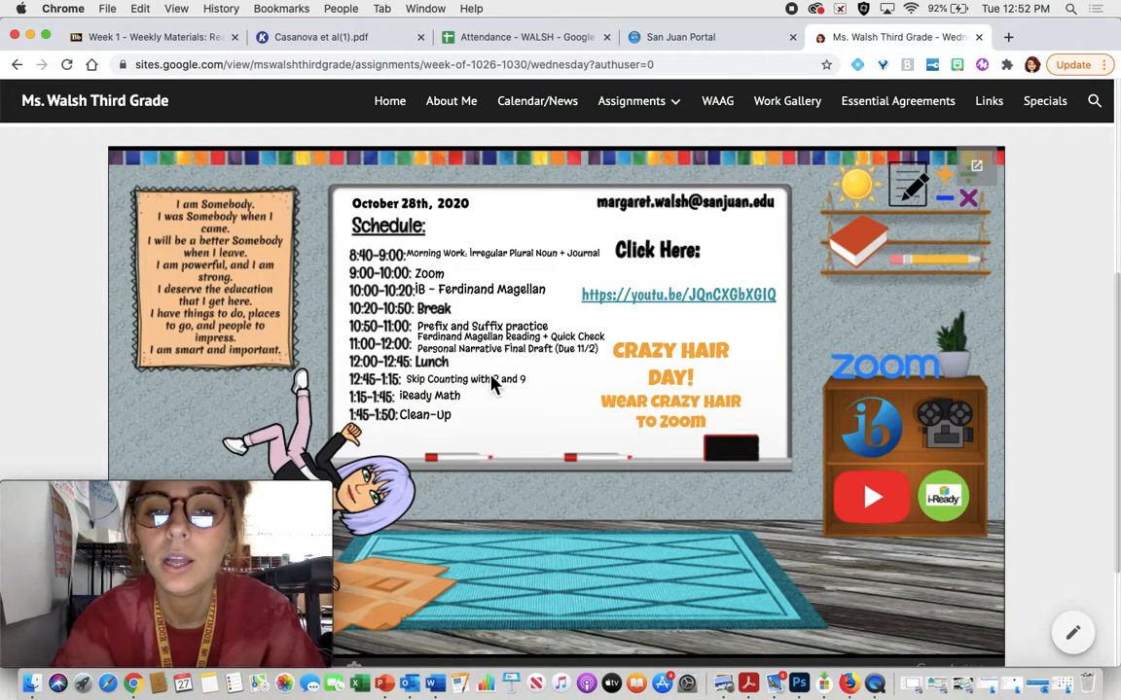
mouse_move(572, 378)
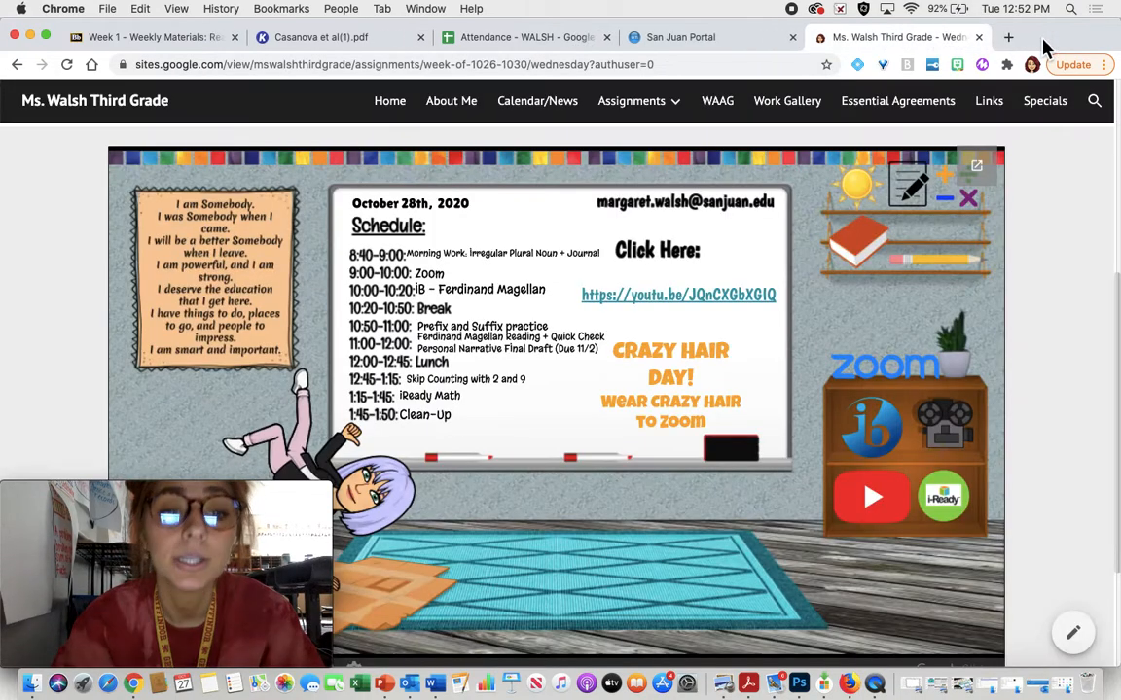
- Scroll down the Wednesday schedule page toward the Skip Counting with 2 and 9 link
scroll(down, 3)
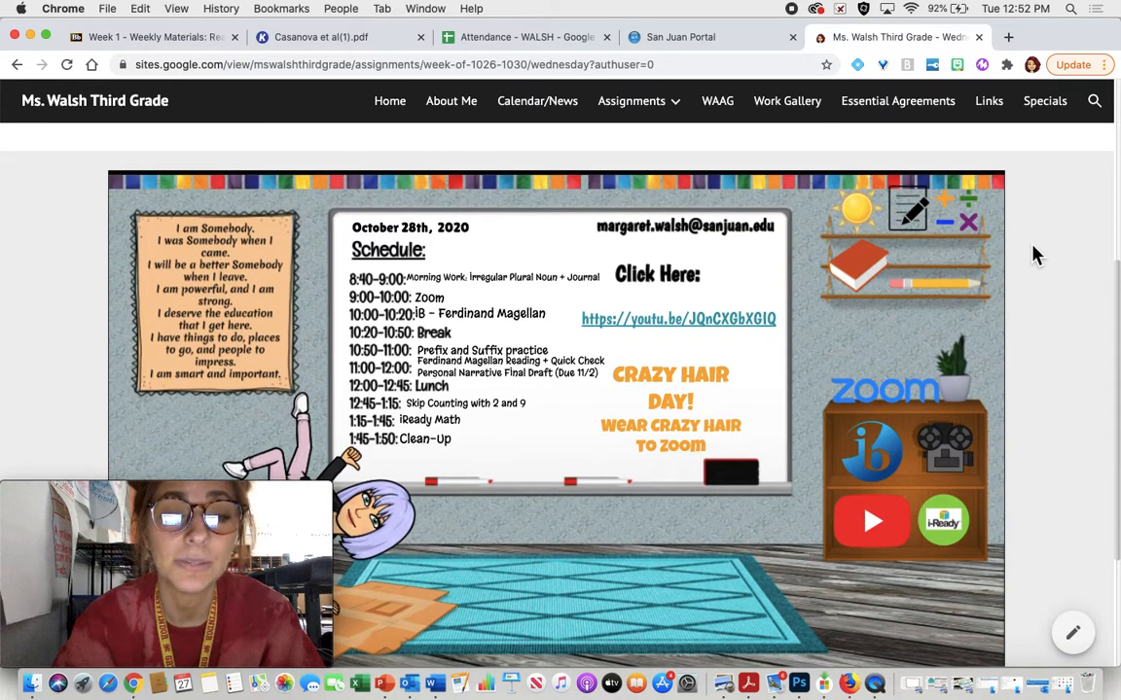
scroll(down, 3)
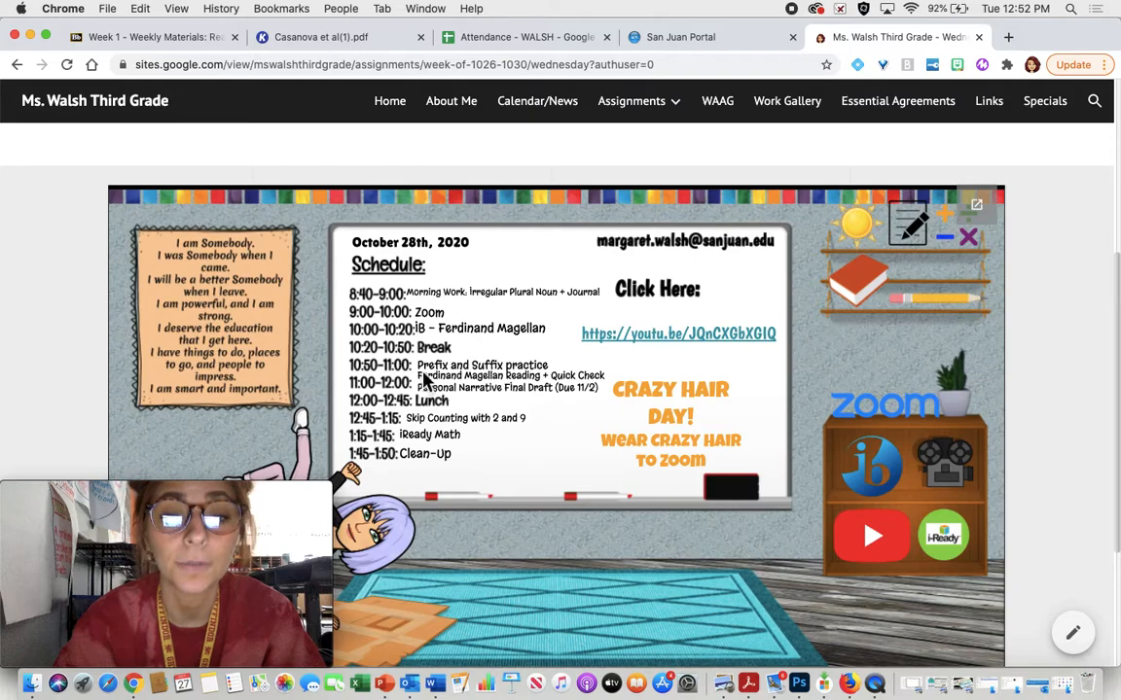
mouse_move(496, 475)
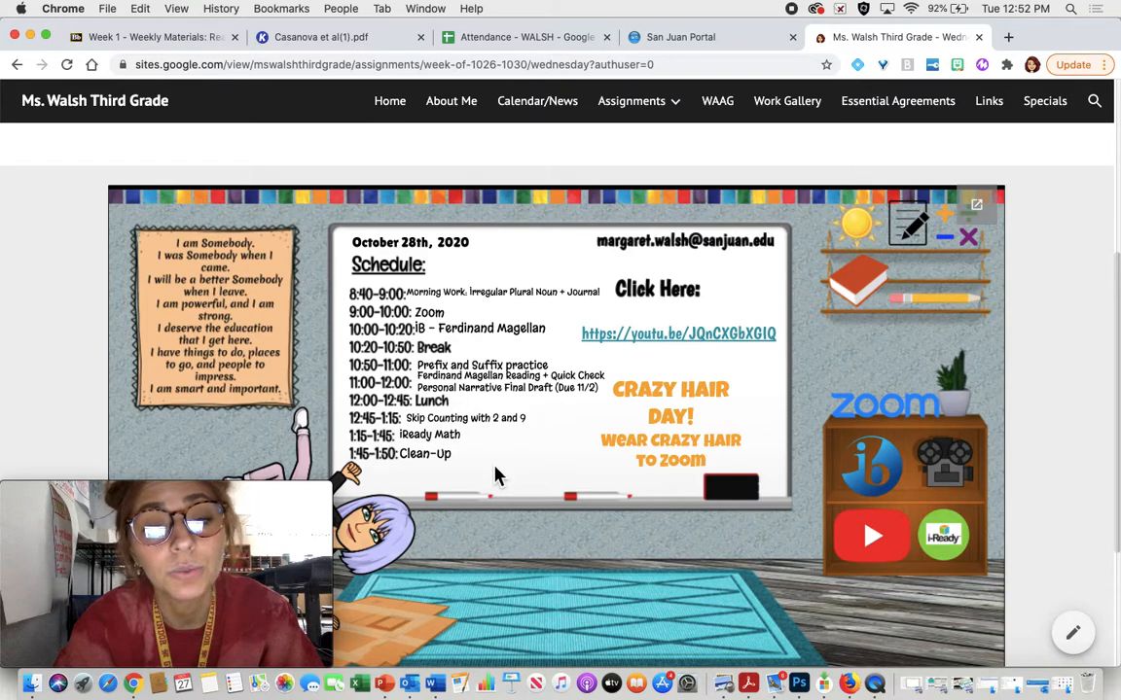
mouse_move(872, 358)
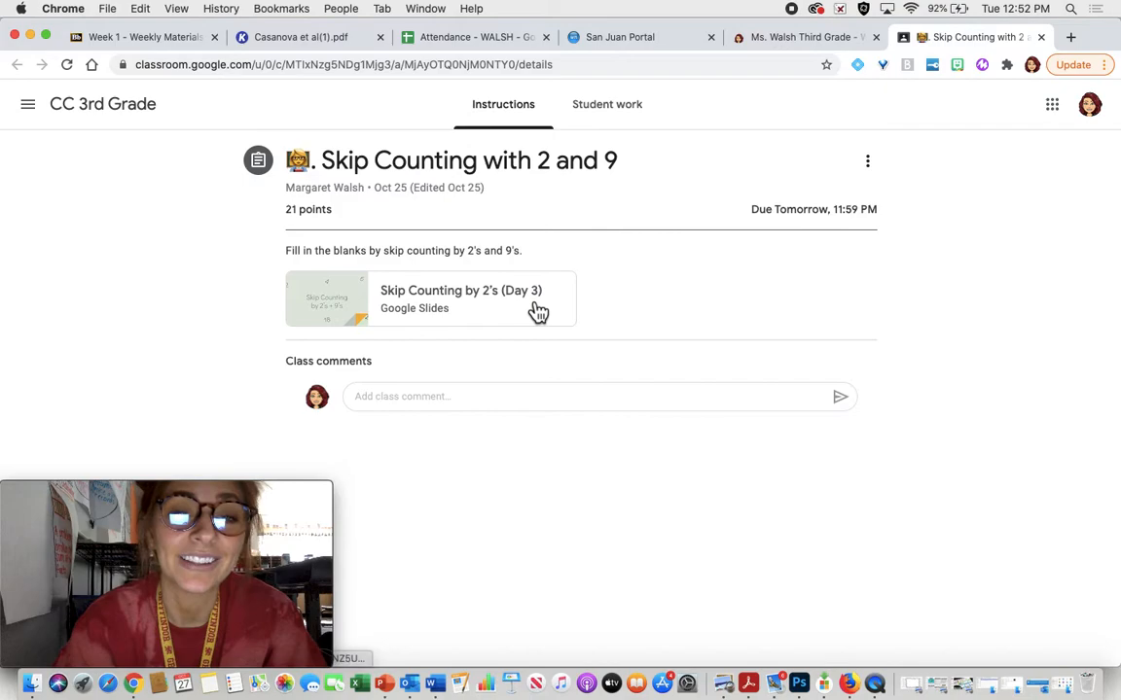
click(459, 299)
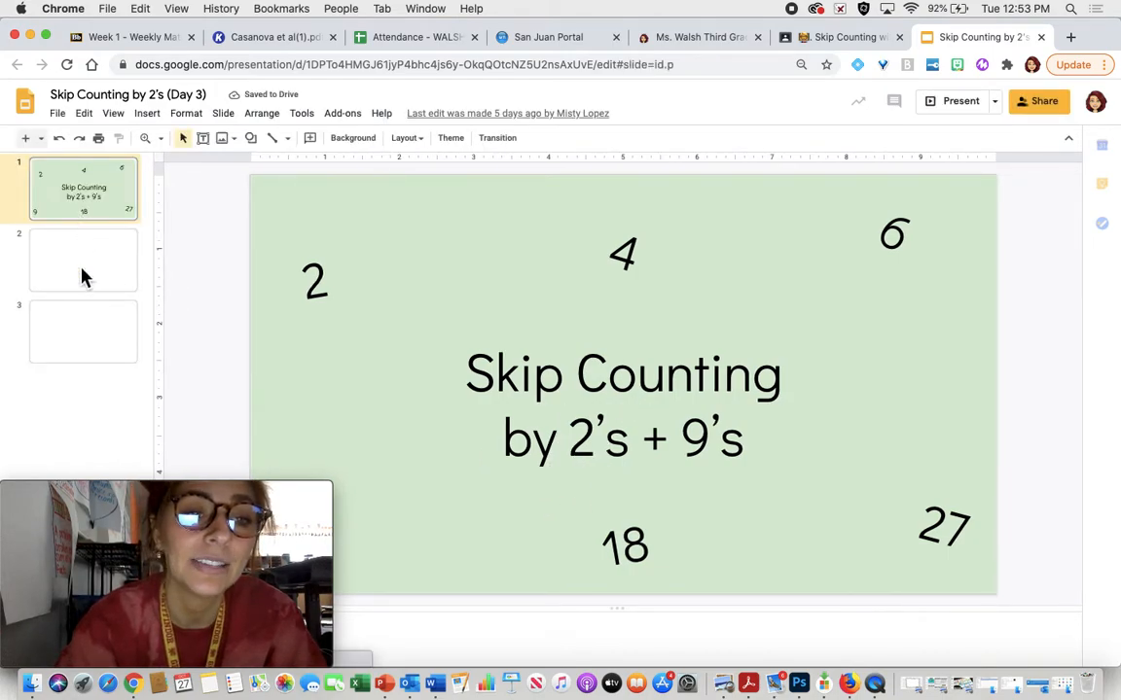
click(83, 261)
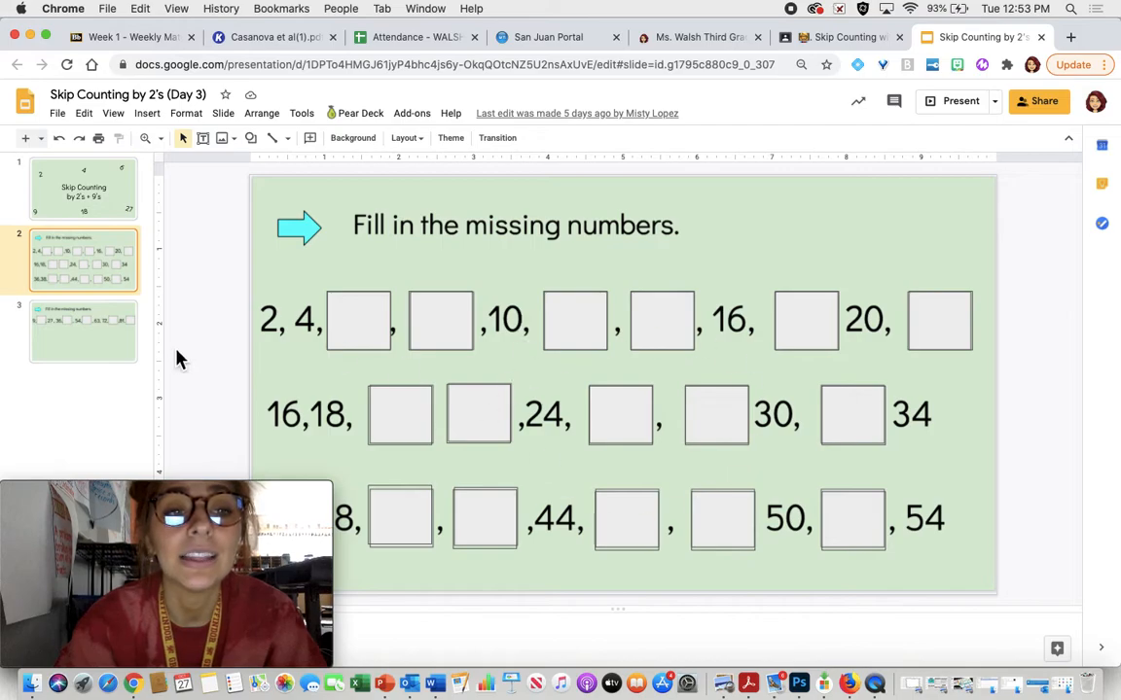
click(82, 331)
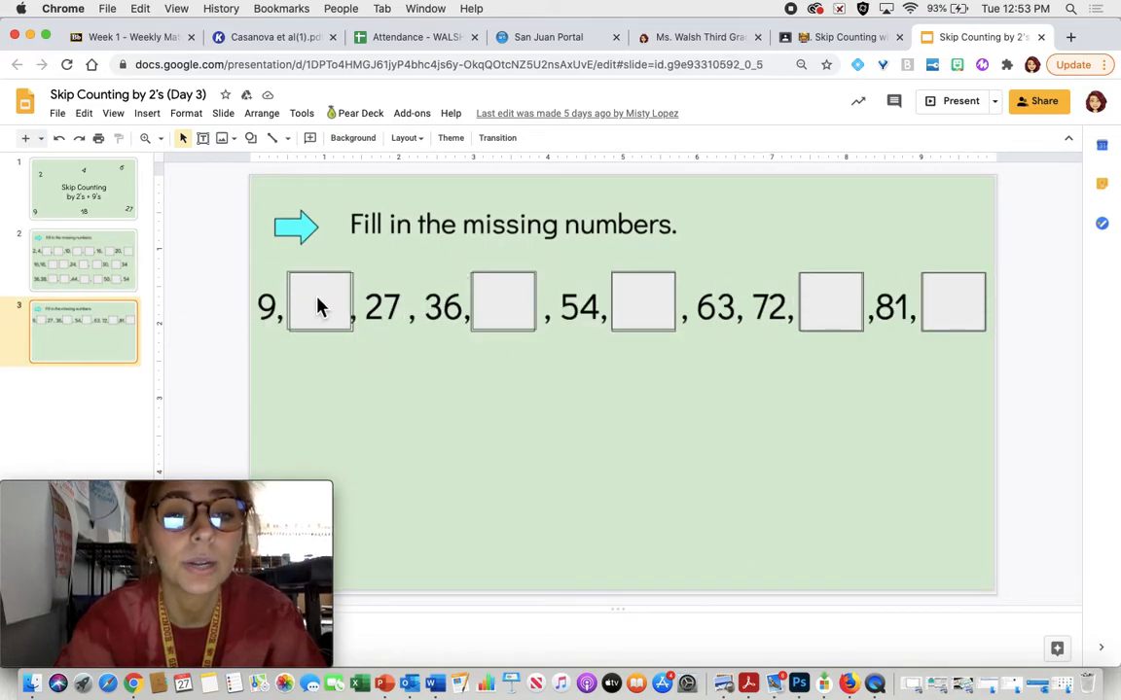
click(319, 301)
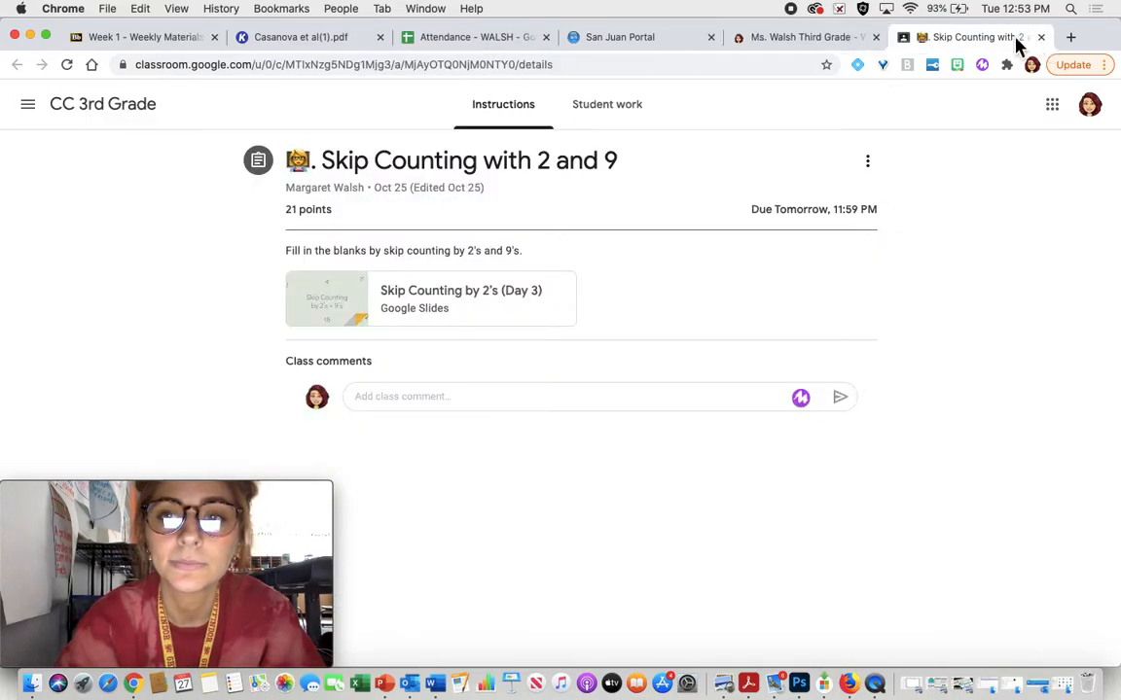
- Close the Skip Counting with 2 and 9 tab and scroll down the Wednesday schedule page
click(801, 37)
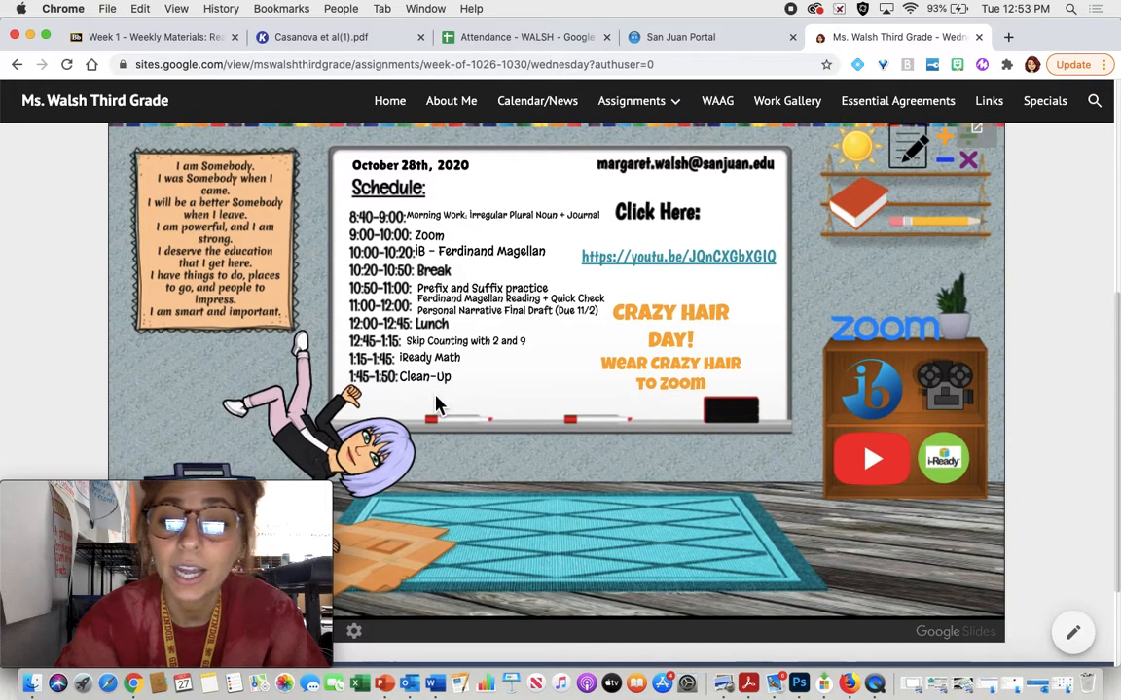
scroll(down, 3)
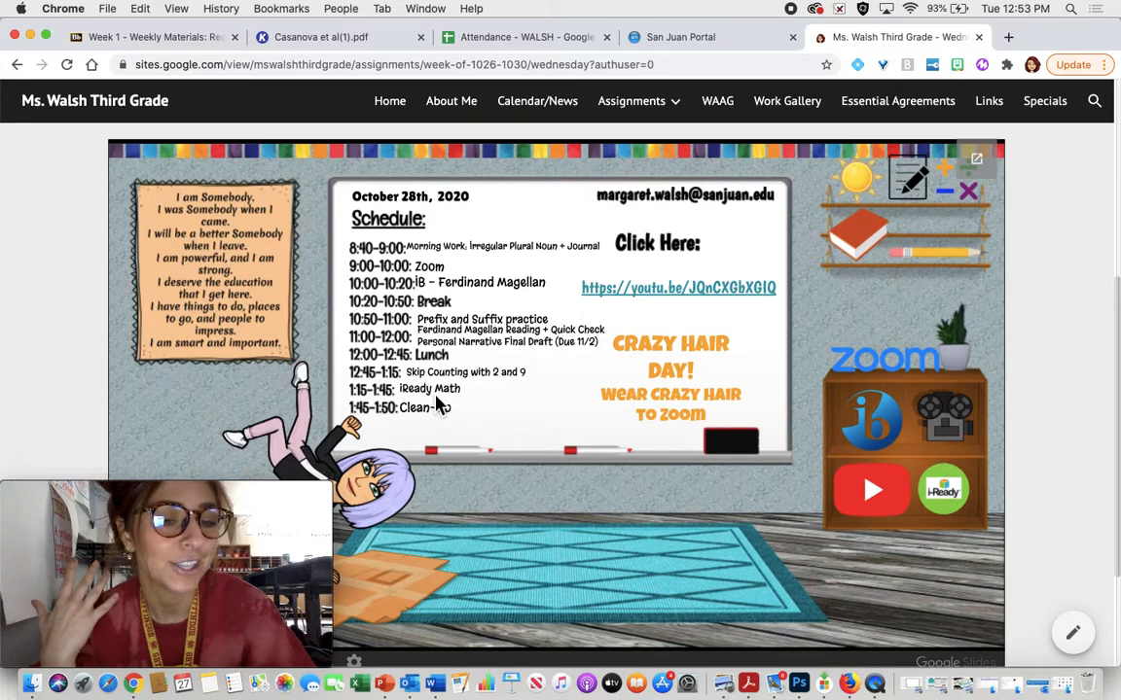
mouse_move(541, 457)
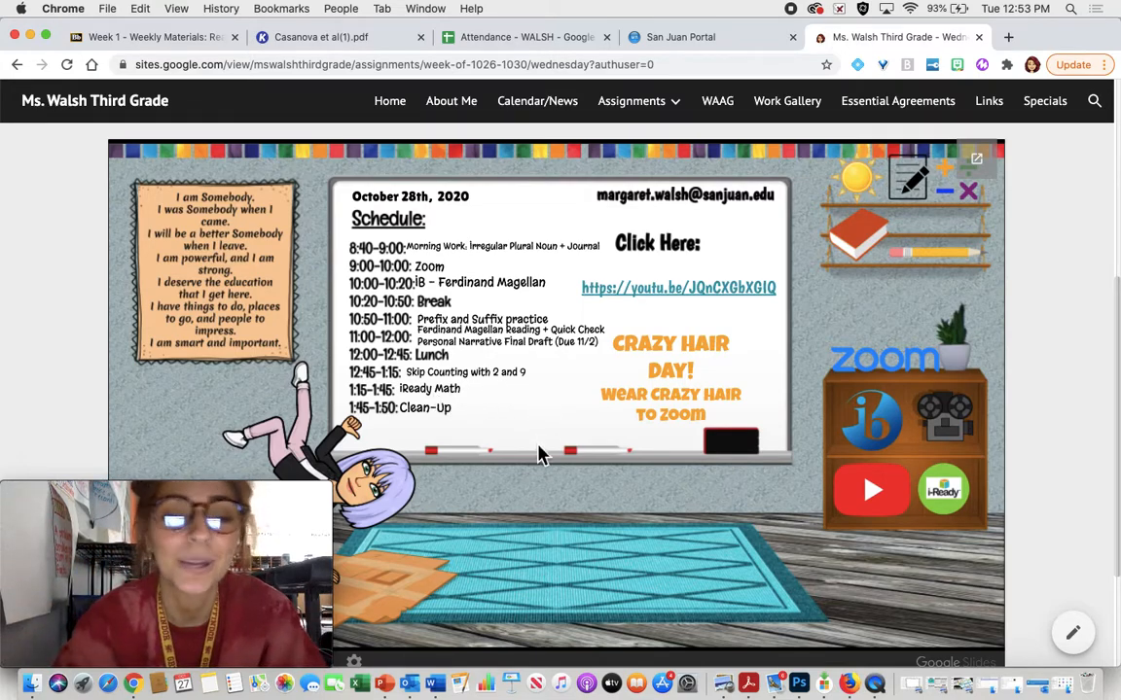